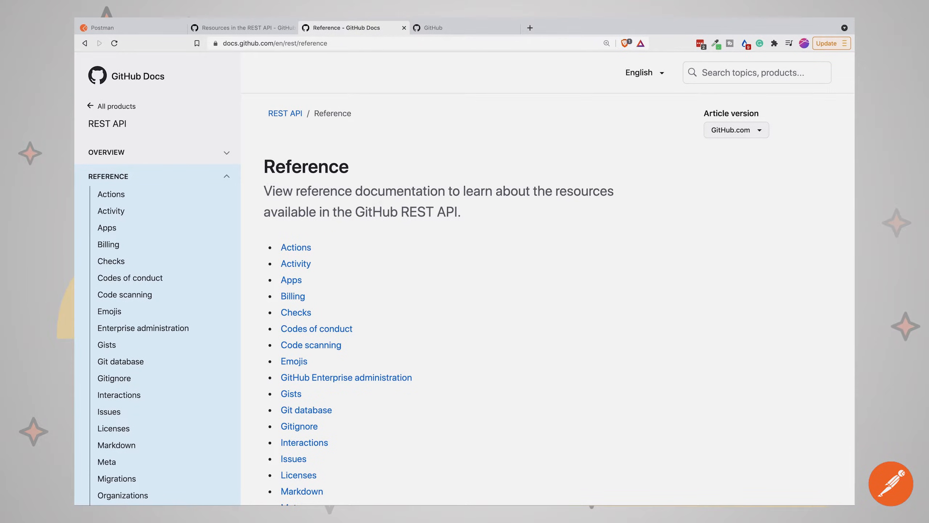
Step: Navigate the REST reference to Repositories > 'Create a repository for the authenticated user' (POST /user/repos)
{"action": "left_click", "coordinate": [480, 223]}
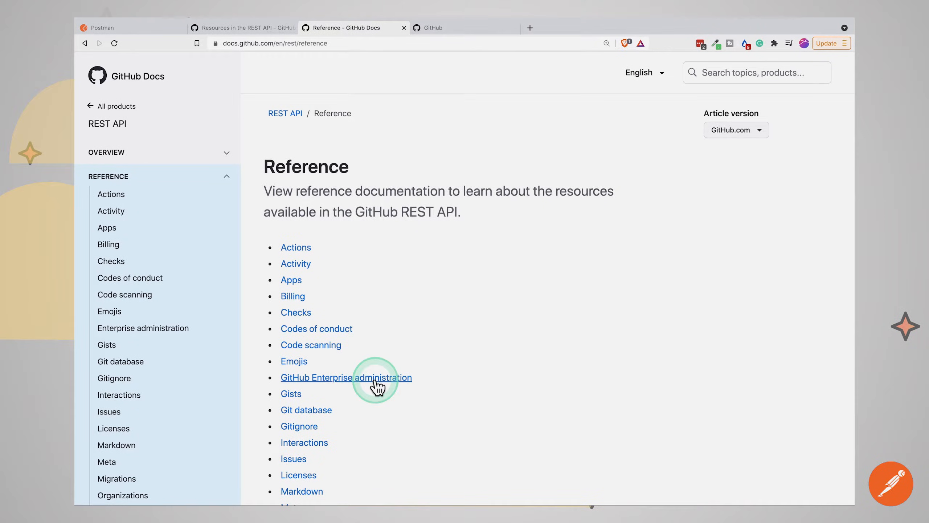
{"action": "scroll", "scroll_direction": "down", "scroll_amount": 3}
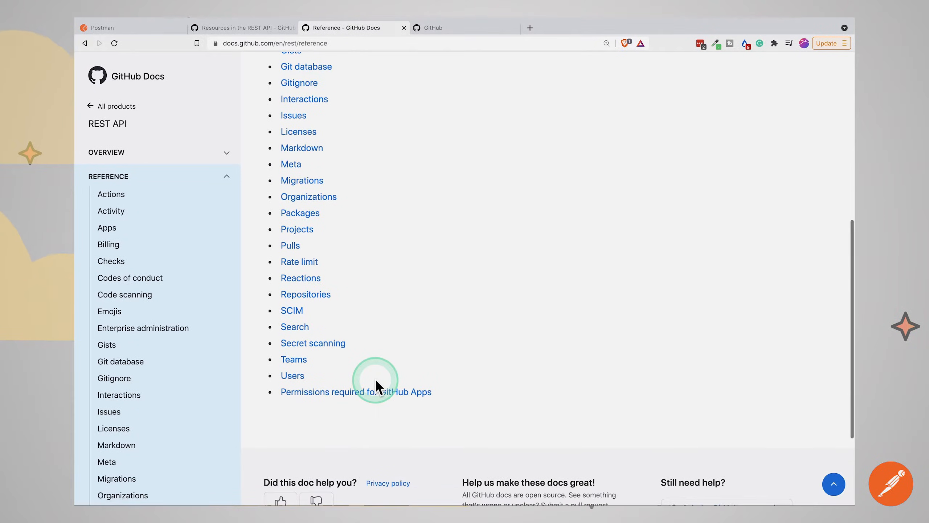
{"action": "mouse_move", "coordinate": [313, 304]}
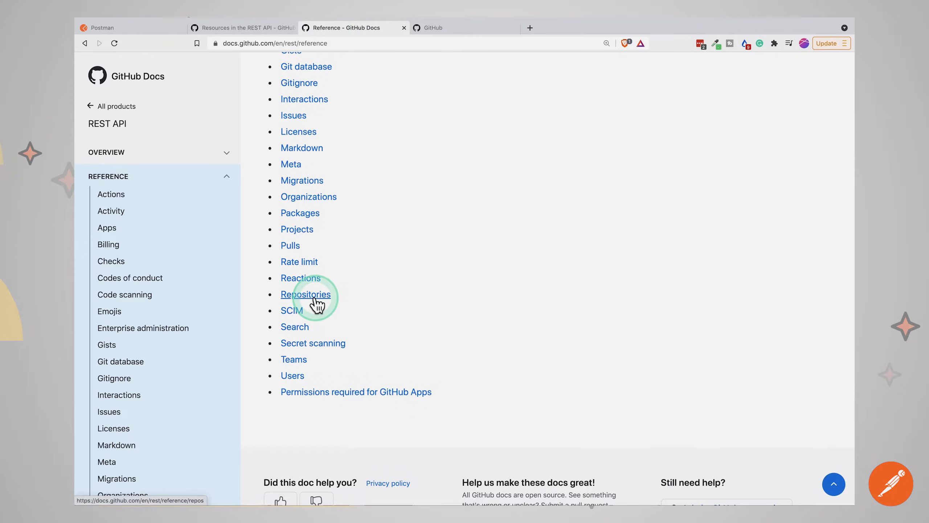
{"action": "left_click", "coordinate": [306, 294]}
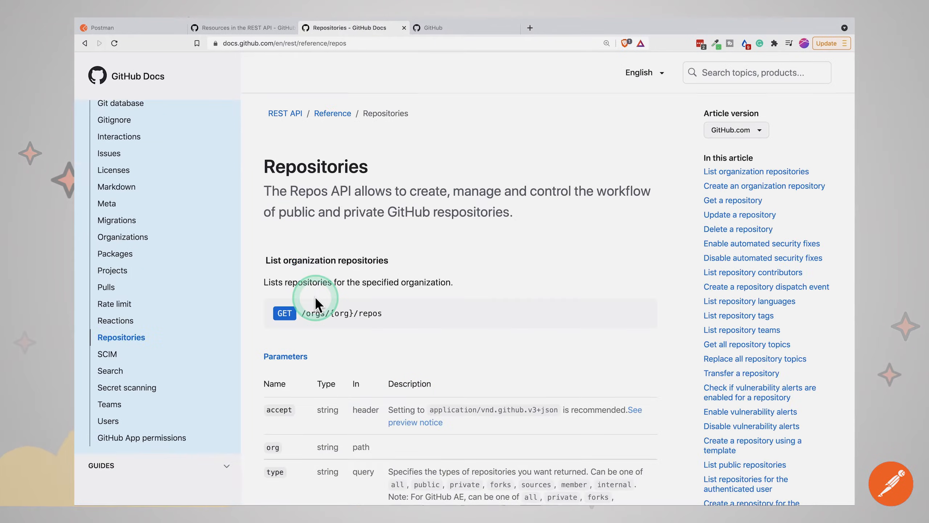
{"action": "mouse_move", "coordinate": [810, 360]}
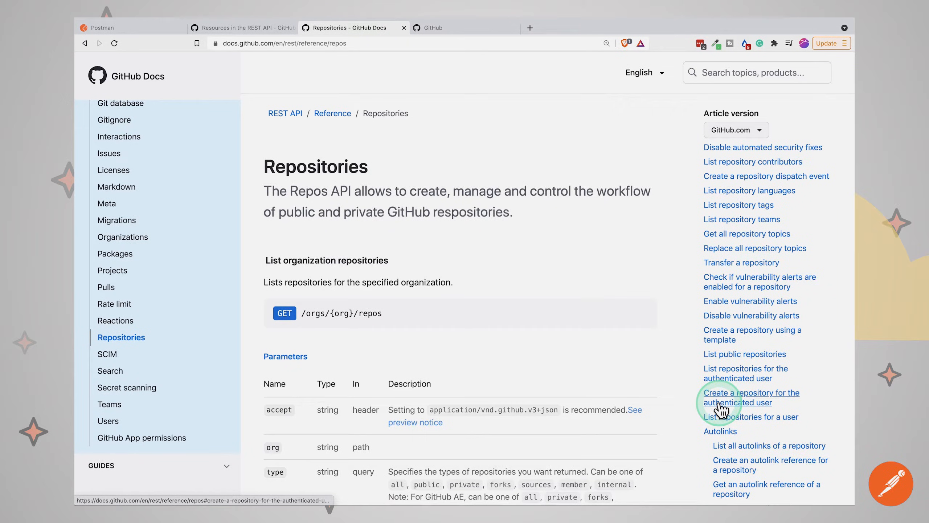
{"action": "left_click", "coordinate": [724, 398]}
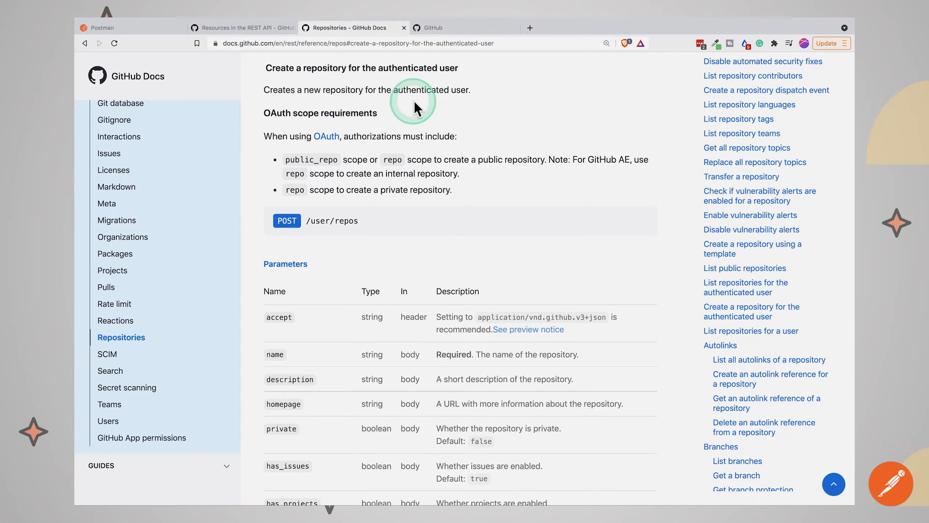
{"action": "mouse_move", "coordinate": [502, 105]}
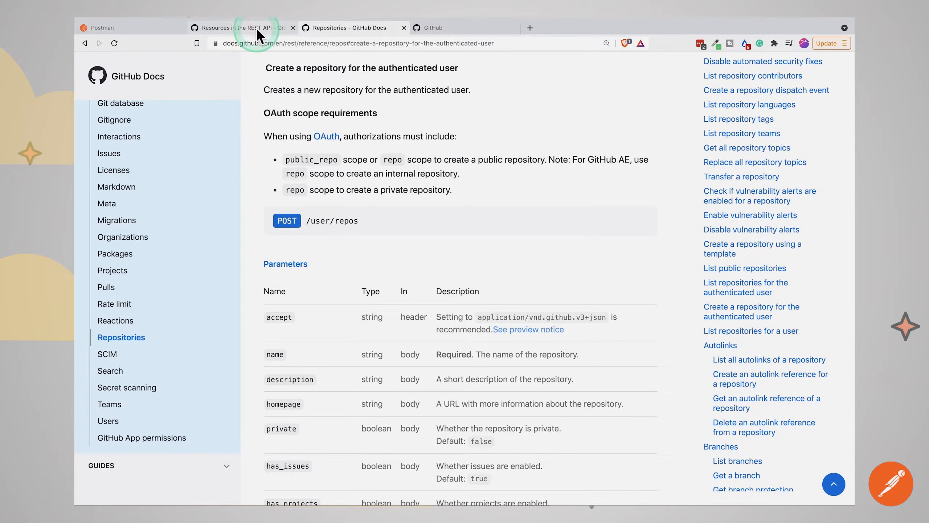
{"action": "left_click", "coordinate": [244, 28]}
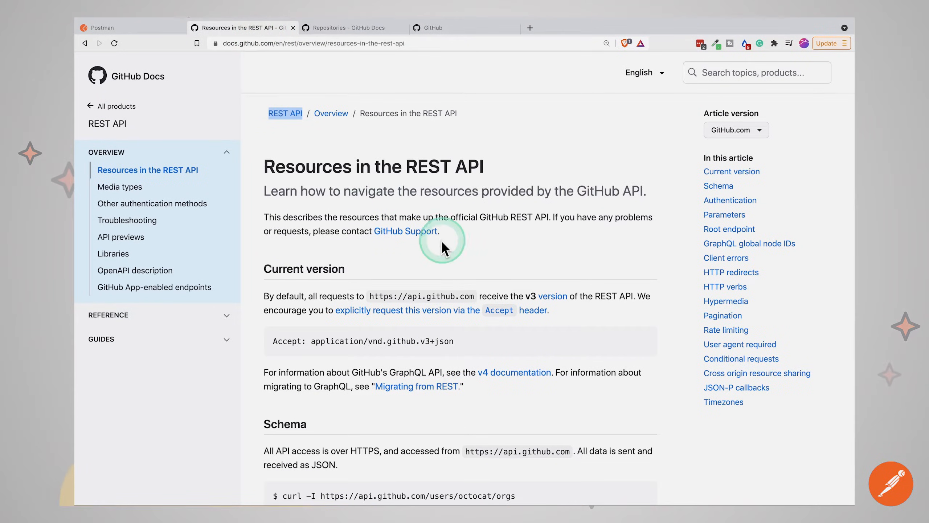
{"action": "mouse_move", "coordinate": [430, 299]}
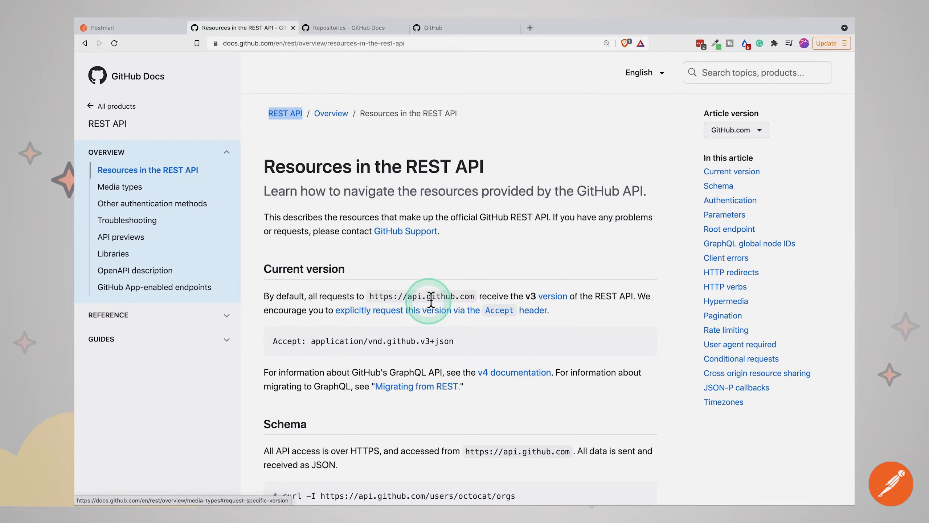
{"action": "mouse_move", "coordinate": [375, 313]}
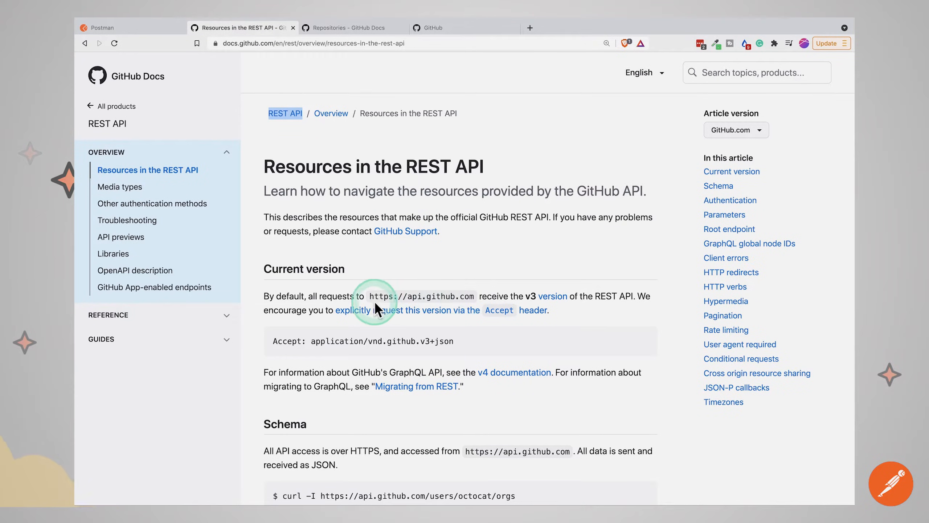
{"action": "left_click_drag", "start_coordinate": [370, 295], "coordinate": [474, 296]}
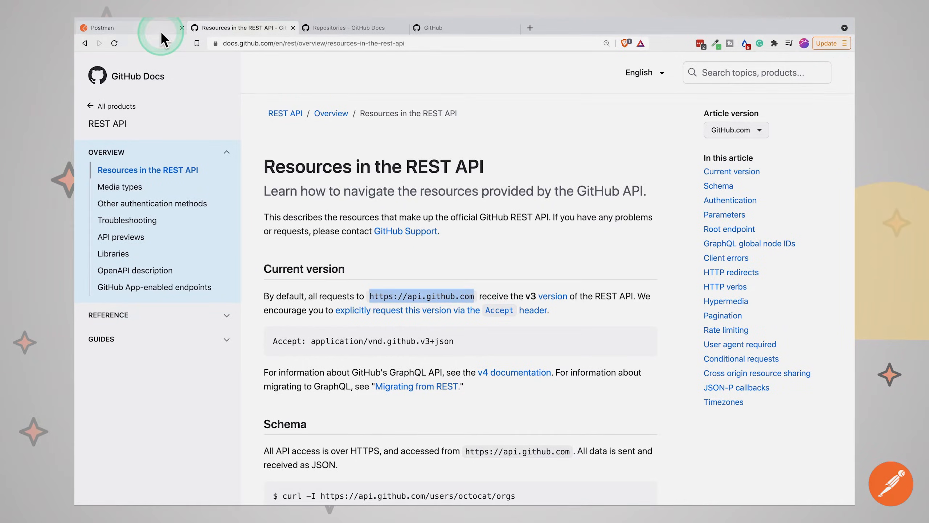
Step: Change the Postman request to POST and extend the URL with /user/repos
{"action": "left_click", "coordinate": [109, 27]}
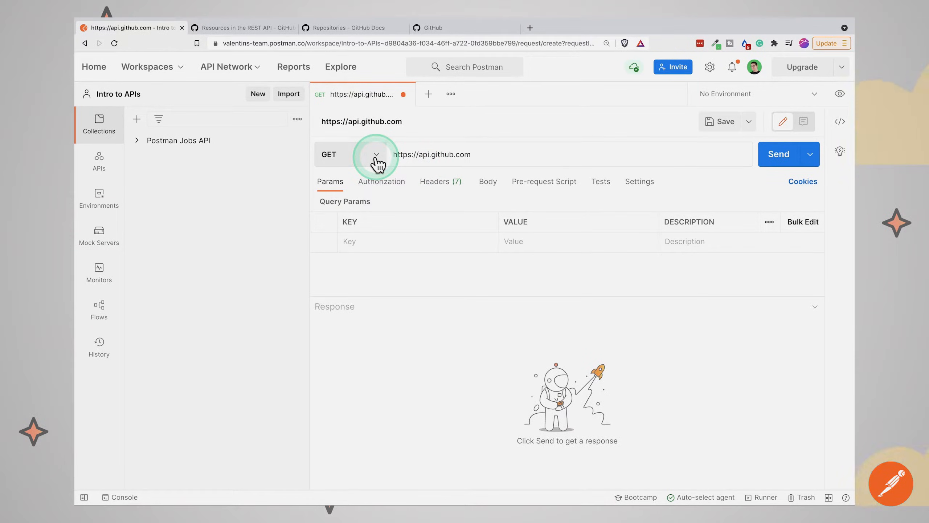
{"action": "left_click", "coordinate": [376, 154]}
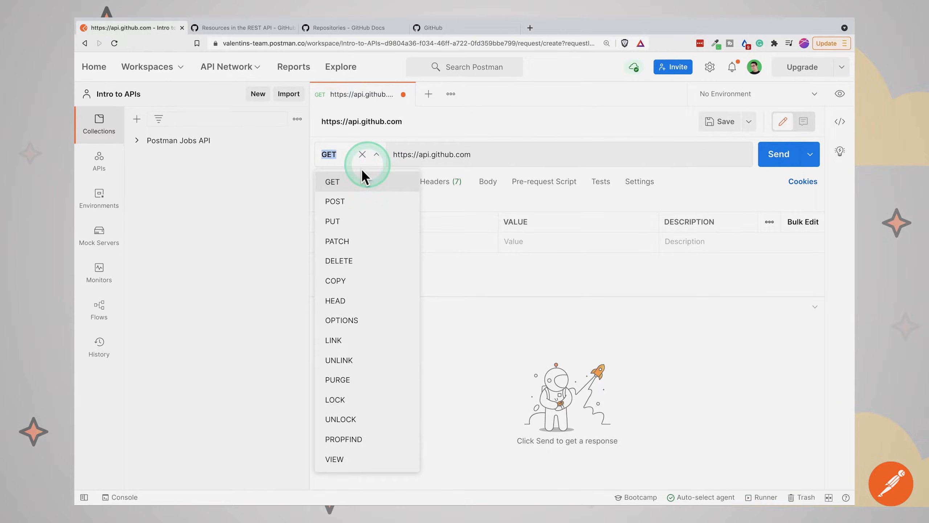
{"action": "left_click", "coordinate": [335, 202]}
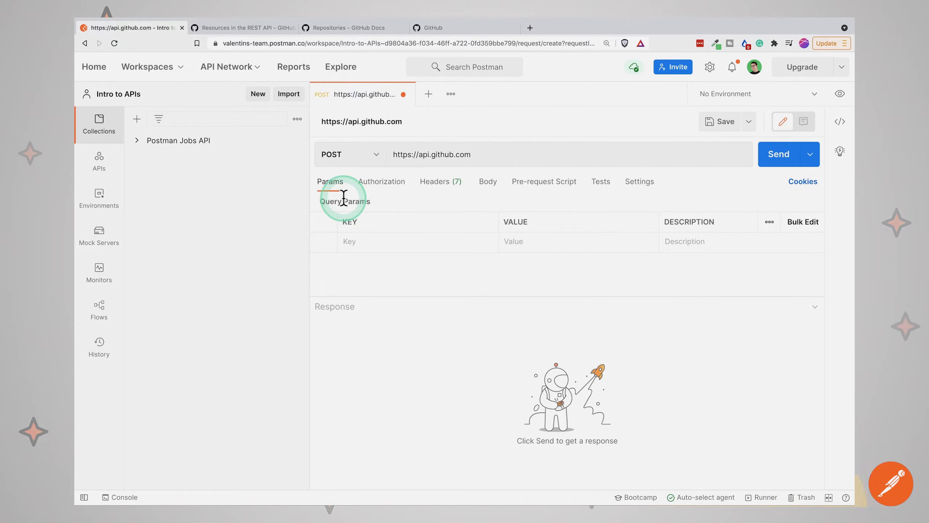
{"action": "left_click", "coordinate": [350, 28]}
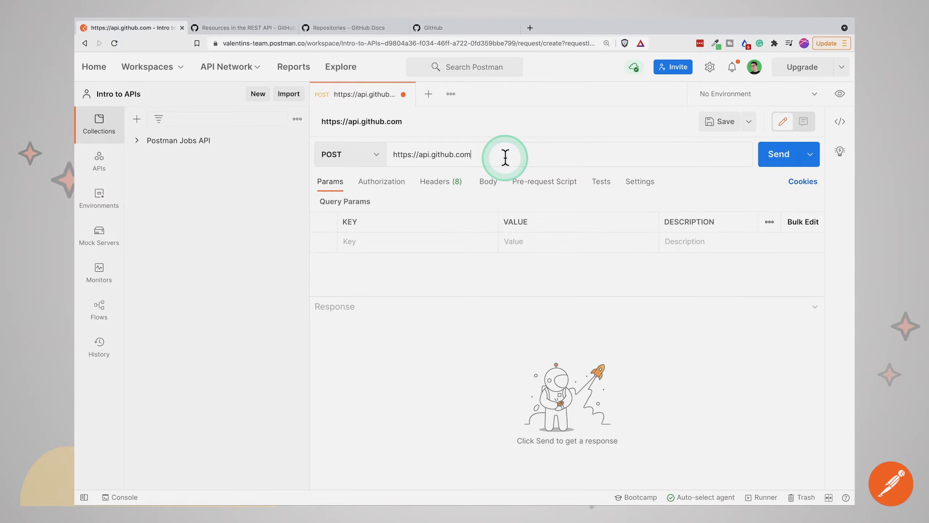
{"action": "type", "text": "/user/repos"}
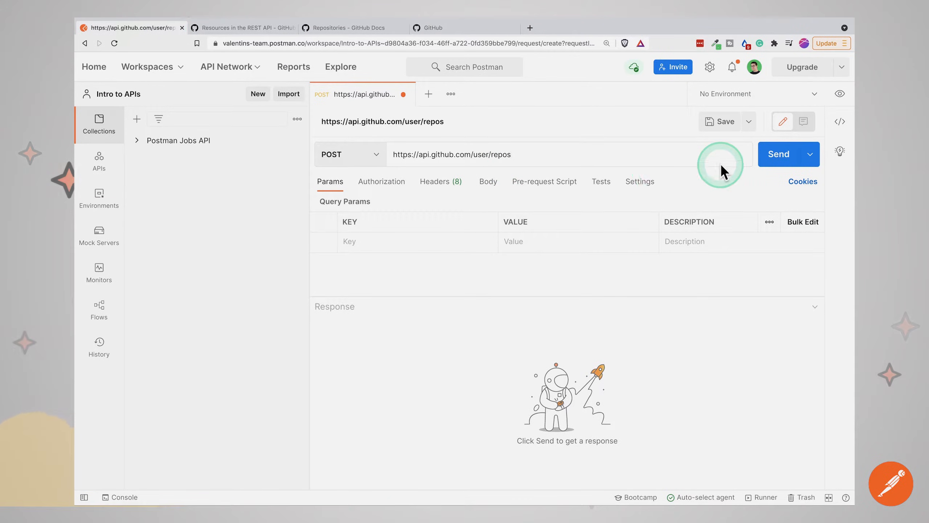
Step: Send the unauthenticated POST and get 401 Unauthorized 'Requires authentication'
{"action": "left_click", "coordinate": [781, 154]}
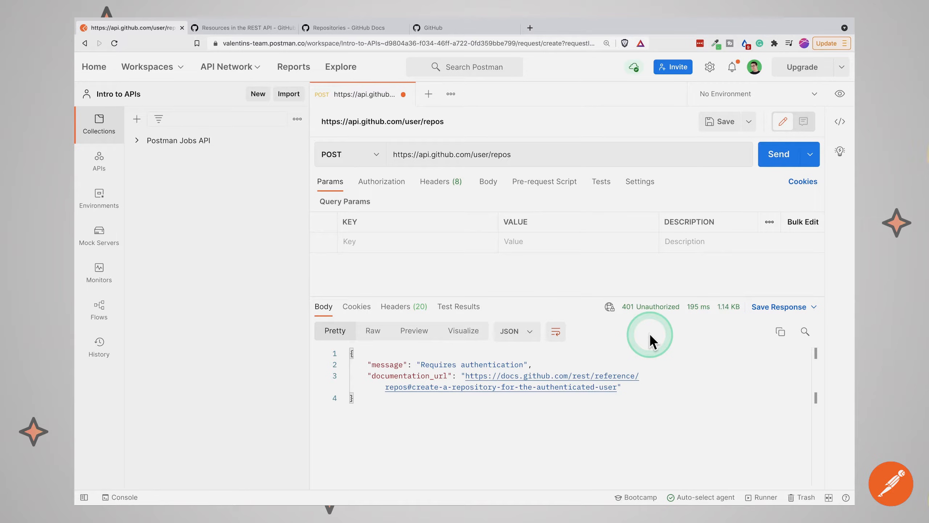
{"action": "mouse_move", "coordinate": [641, 306]}
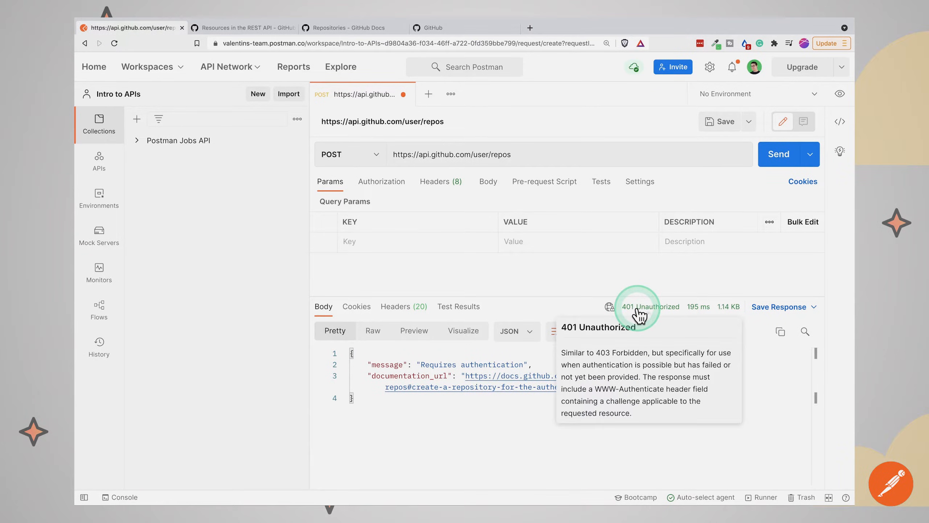
{"action": "mouse_move", "coordinate": [598, 307]}
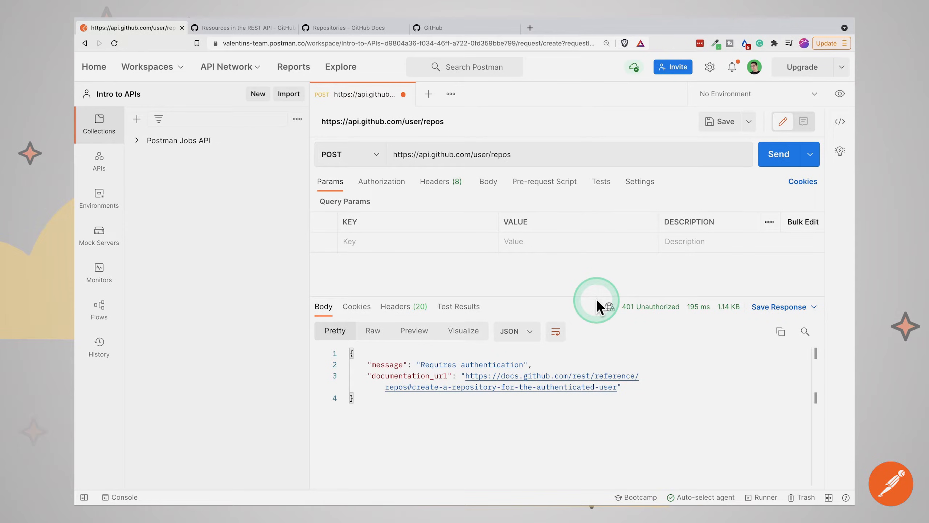
Step: From the GitHub account menu, go to Settings > Developer settings > Personal access tokens
{"action": "left_click", "coordinate": [437, 28]}
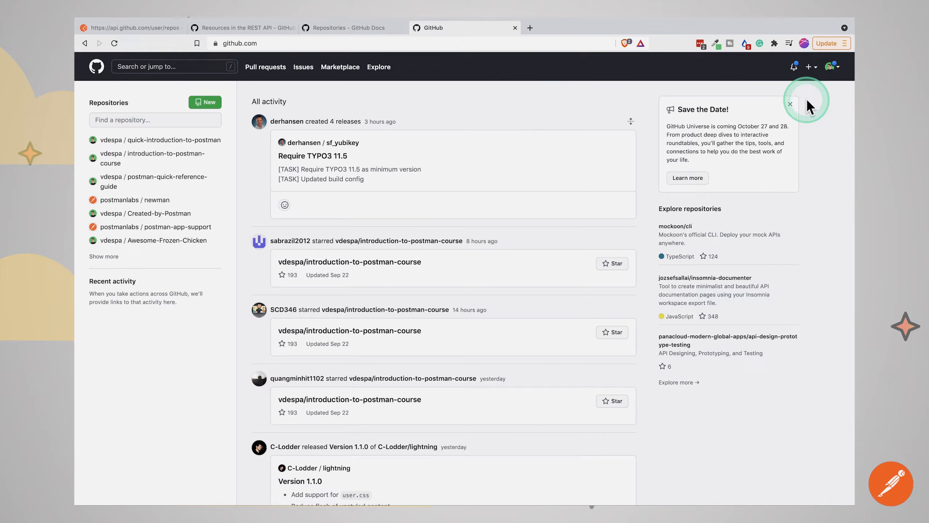
{"action": "left_click", "coordinate": [830, 67]}
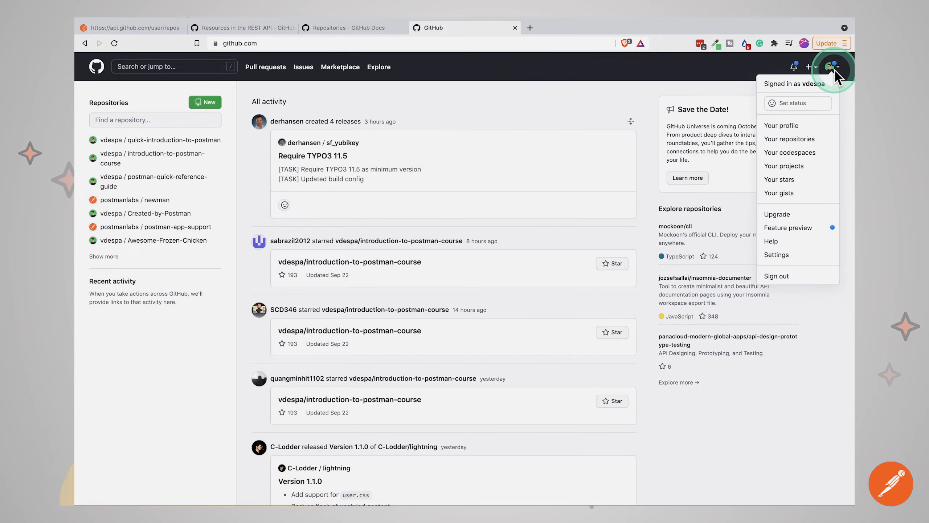
{"action": "mouse_move", "coordinate": [796, 260]}
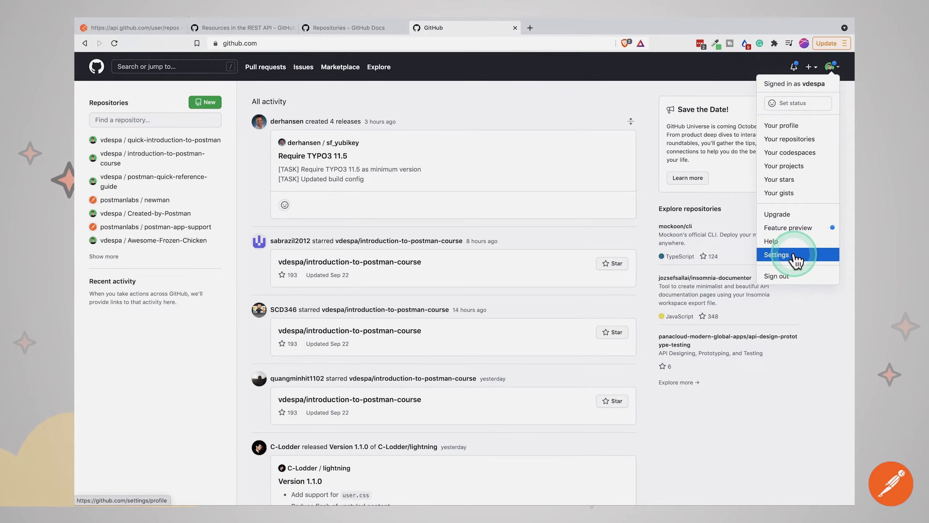
{"action": "left_click", "coordinate": [777, 254]}
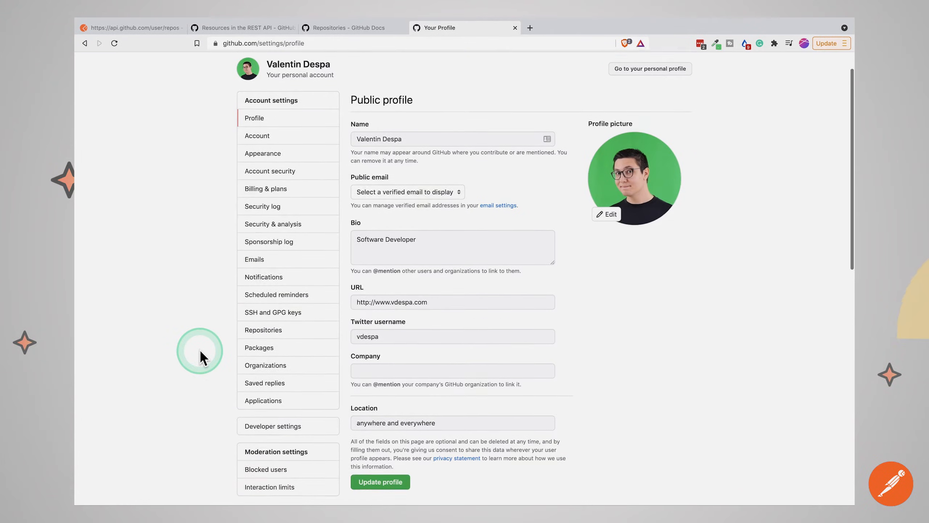
{"action": "scroll", "scroll_direction": "down", "scroll_amount": 3}
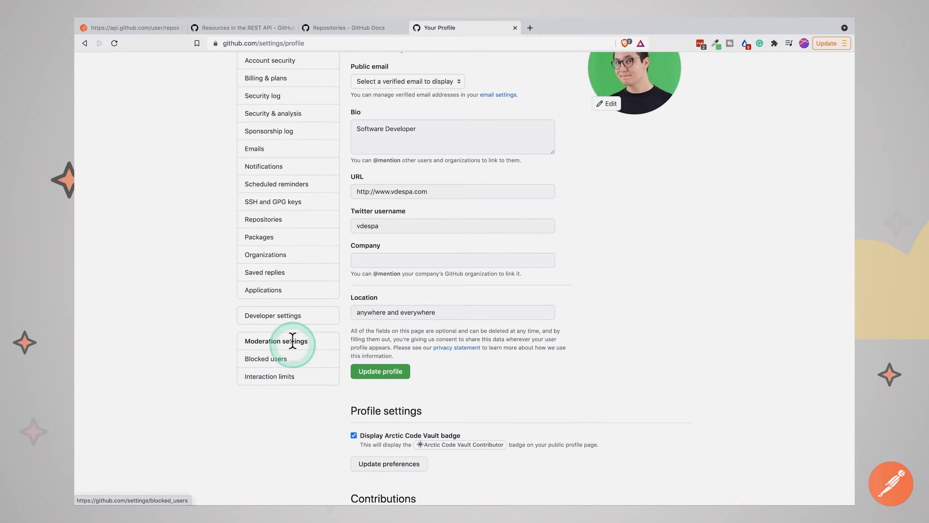
{"action": "mouse_move", "coordinate": [270, 323]}
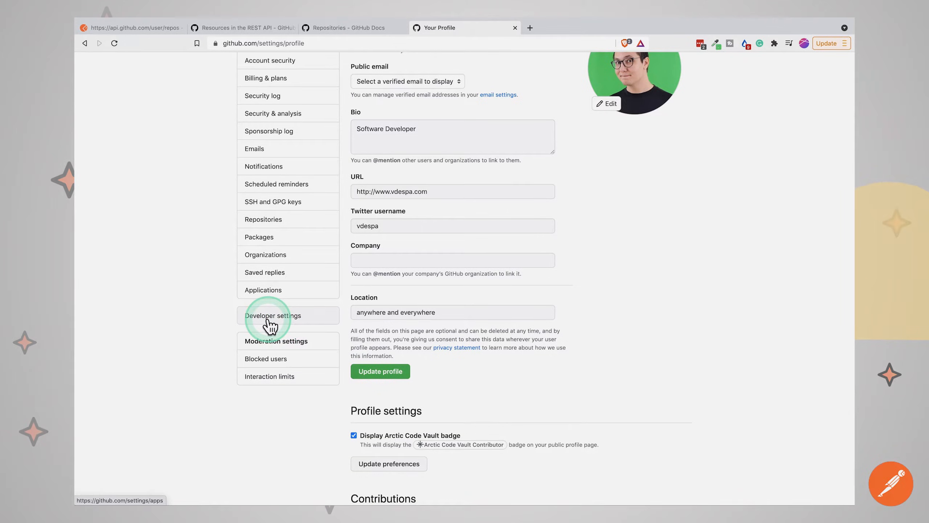
{"action": "left_click", "coordinate": [273, 315]}
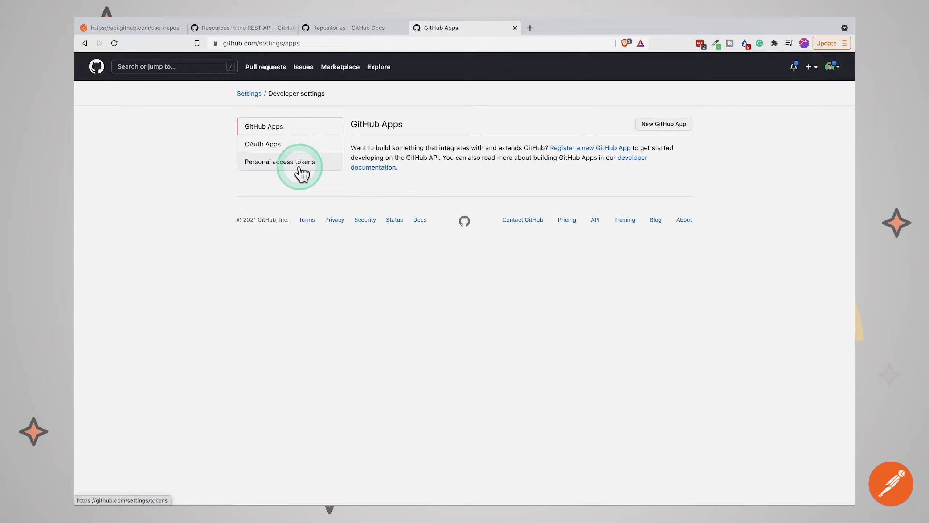
{"action": "left_click", "coordinate": [280, 161]}
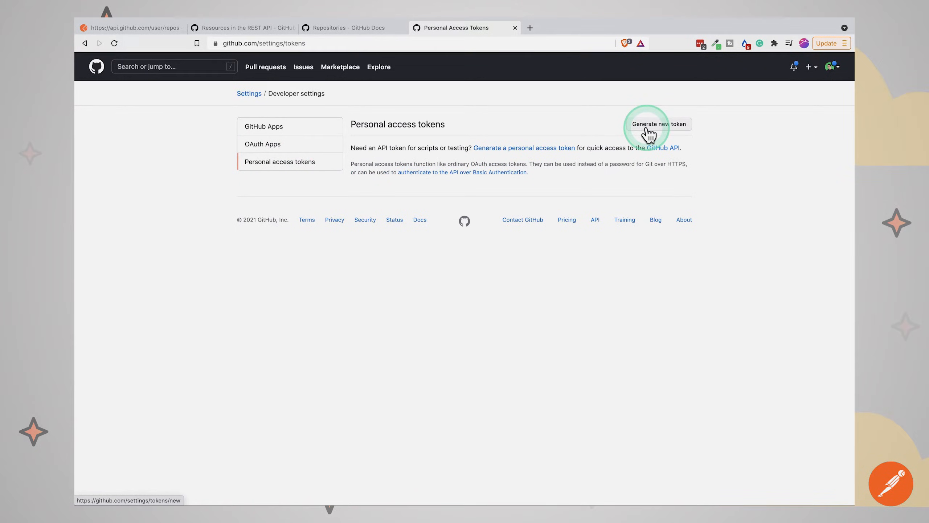
Step: Start a new token noted 'Postman' with a 7-day expiration
{"action": "left_click", "coordinate": [649, 126]}
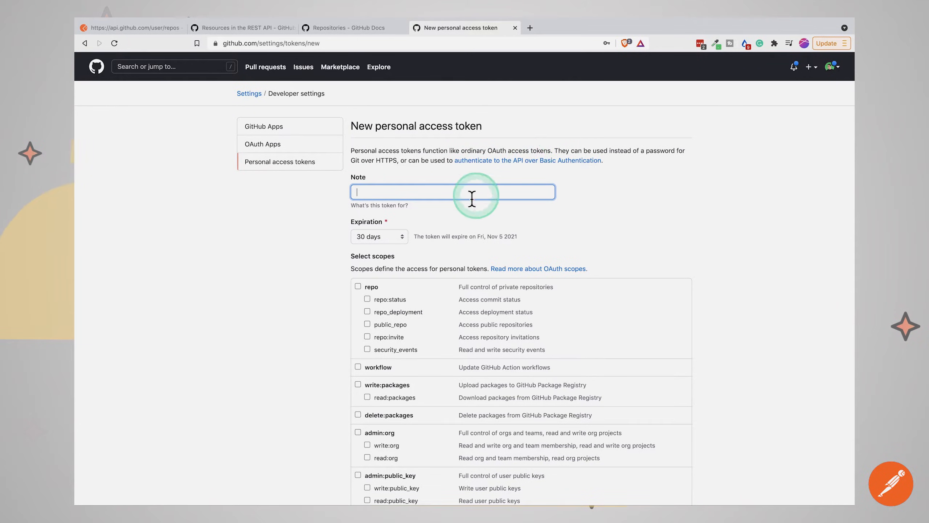
{"action": "mouse_move", "coordinate": [444, 220]}
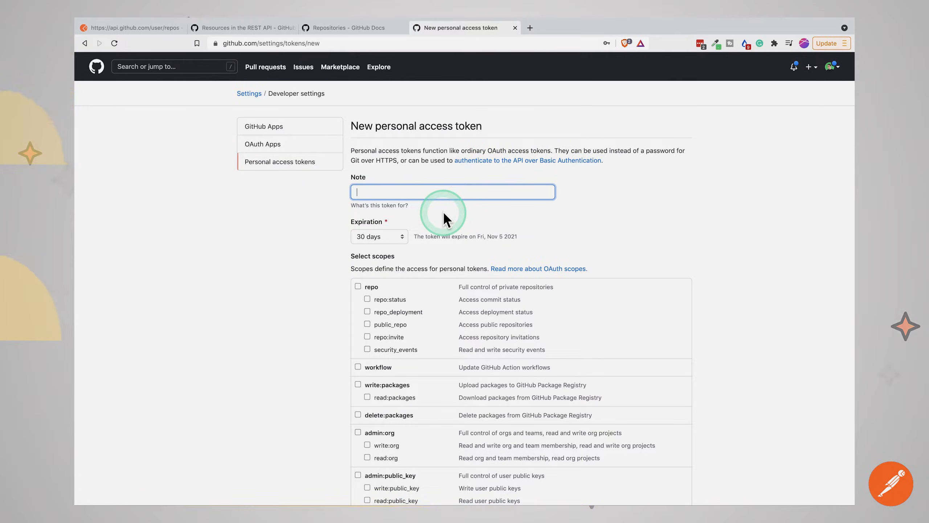
{"action": "type", "text": "Postman"}
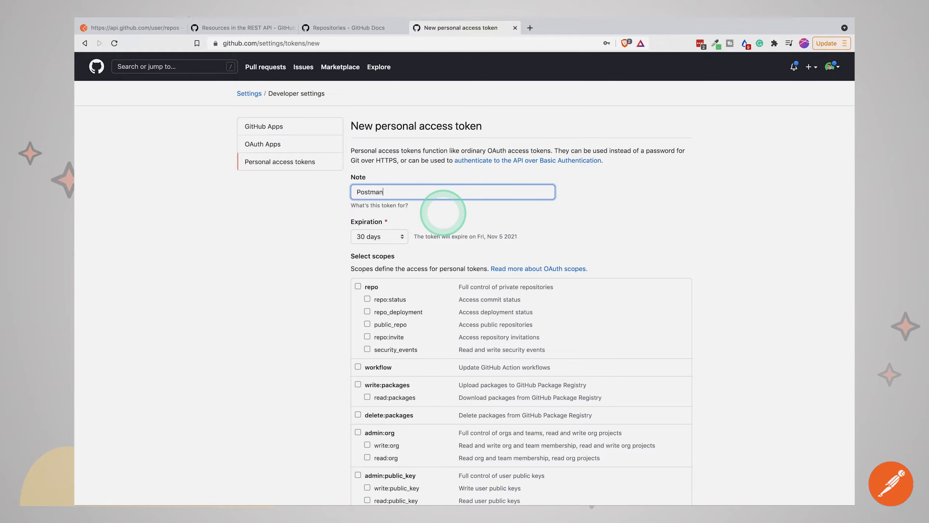
{"action": "left_click", "coordinate": [378, 237]}
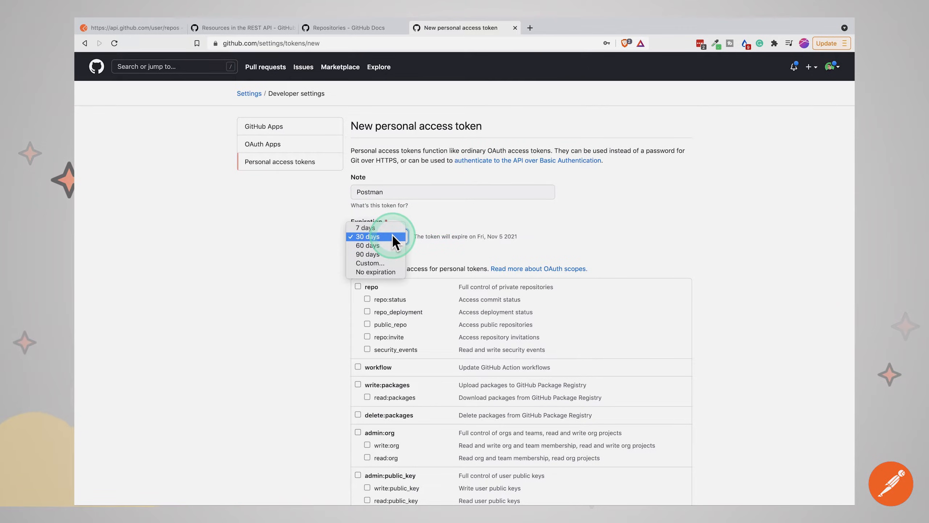
{"action": "mouse_move", "coordinate": [375, 228]}
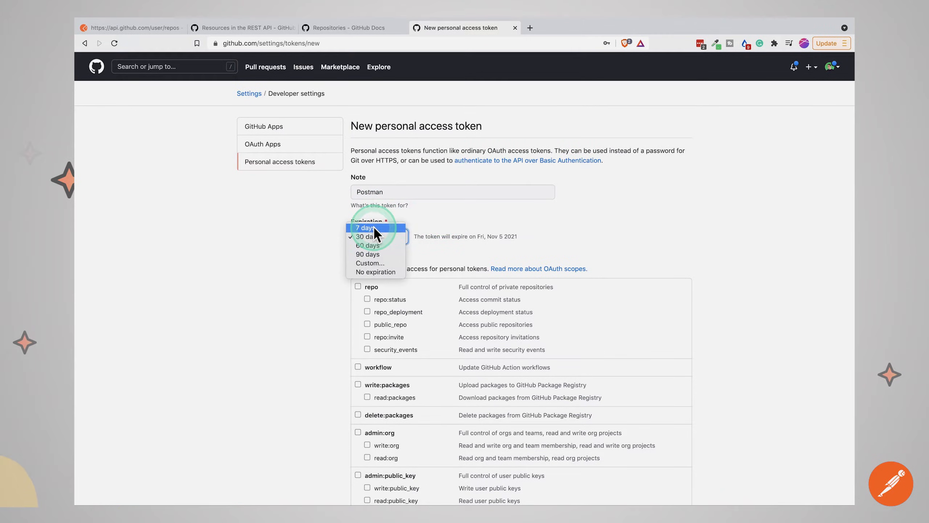
{"action": "left_click", "coordinate": [366, 227]}
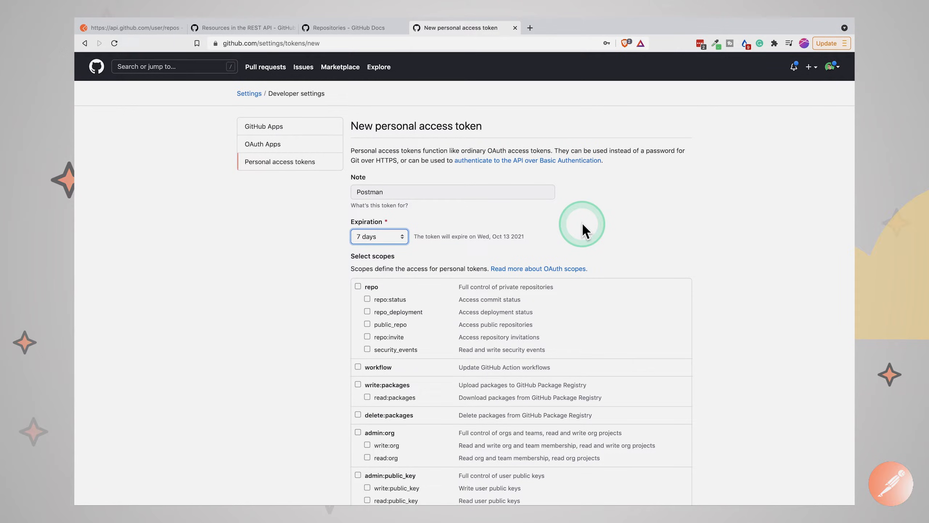
{"action": "mouse_move", "coordinate": [599, 251]}
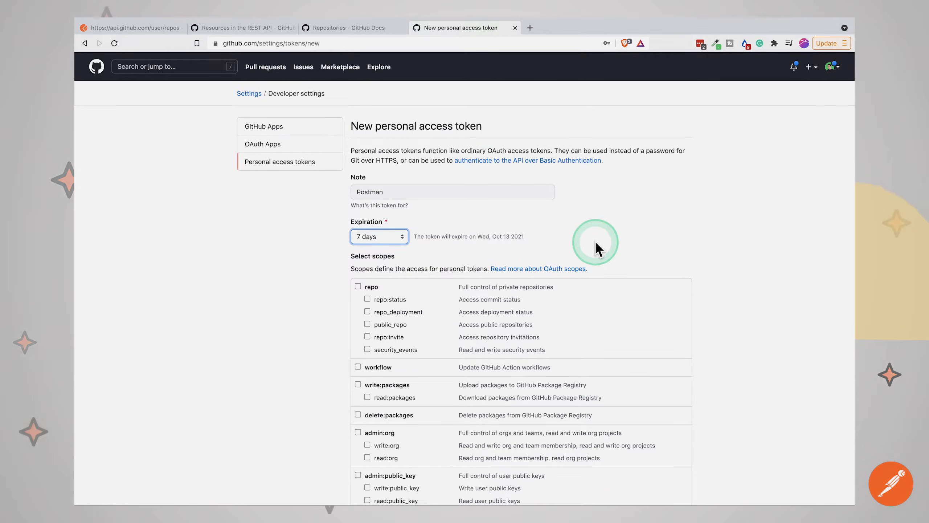
{"action": "mouse_move", "coordinate": [324, 313]}
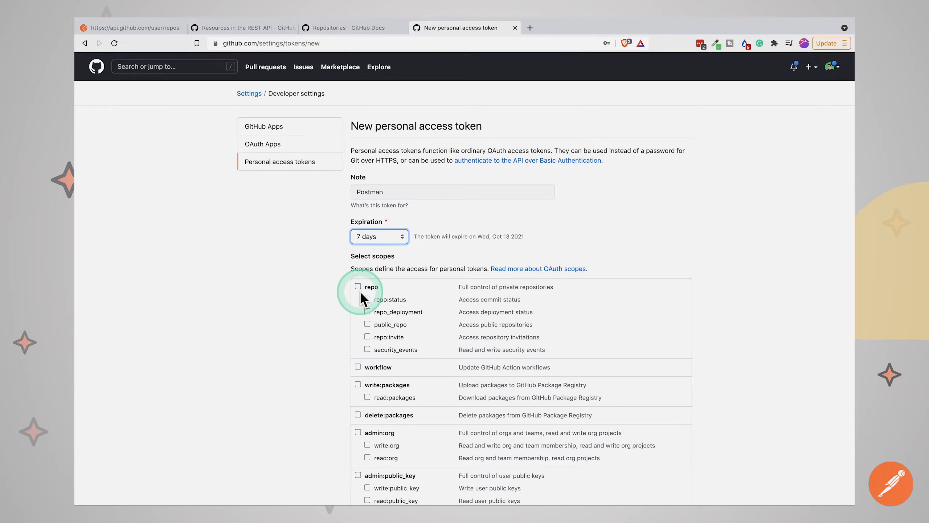
Step: Grant full repo scope, generate the token and copy its value
{"action": "left_click", "coordinate": [358, 287]}
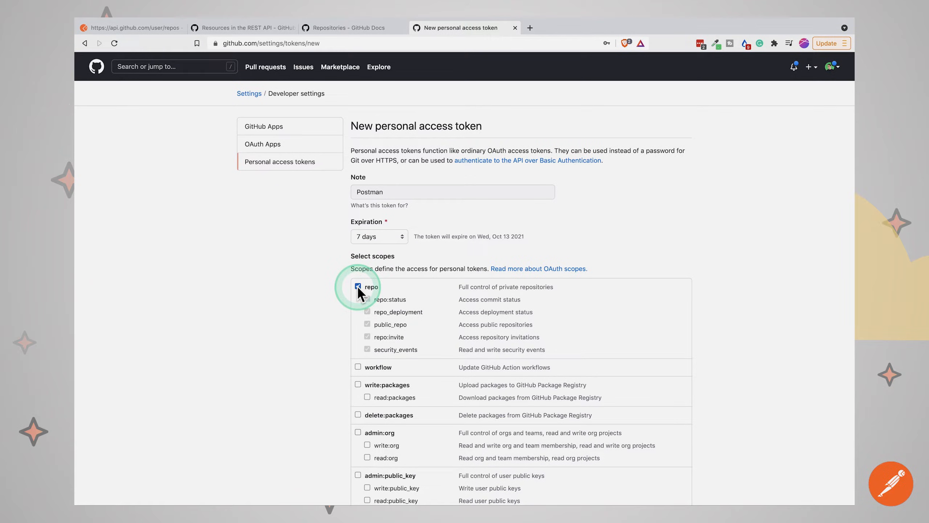
{"action": "scroll", "scroll_direction": "down", "scroll_amount": 3}
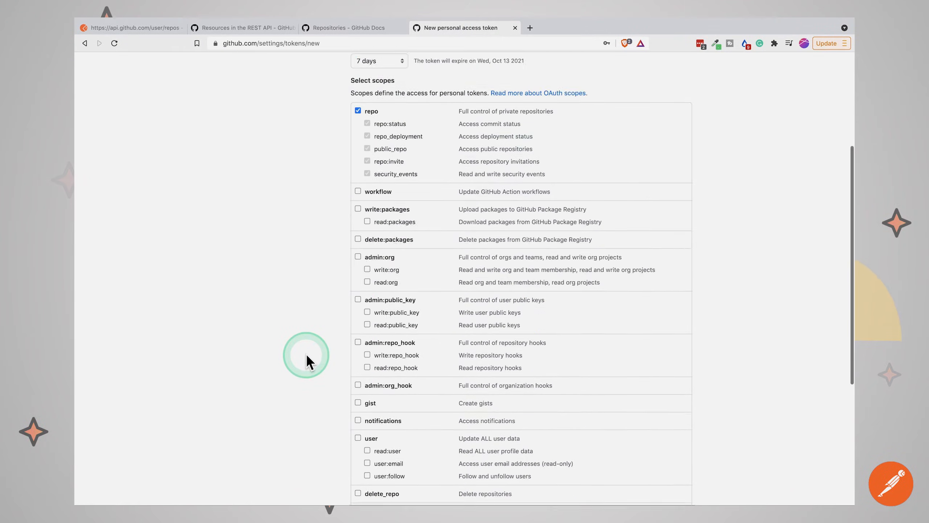
{"action": "scroll", "scroll_direction": "down", "scroll_amount": 3}
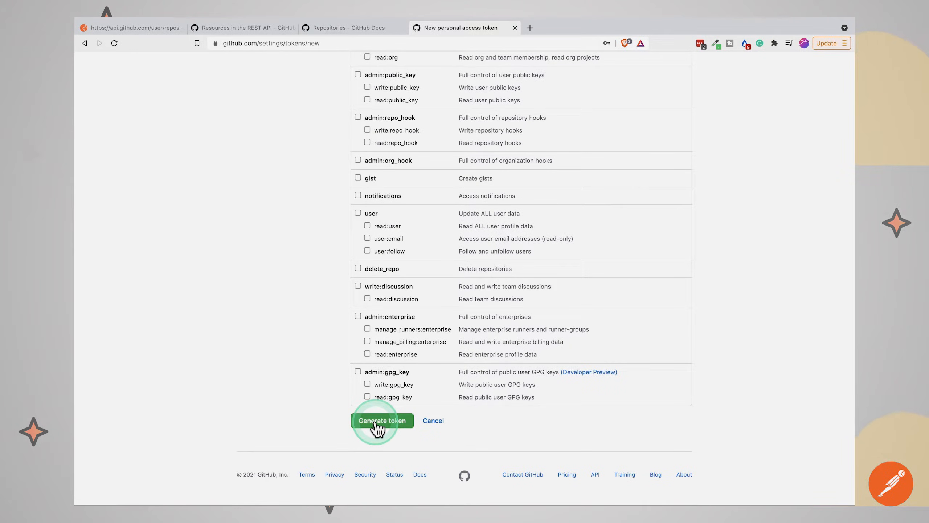
{"action": "left_click", "coordinate": [376, 420]}
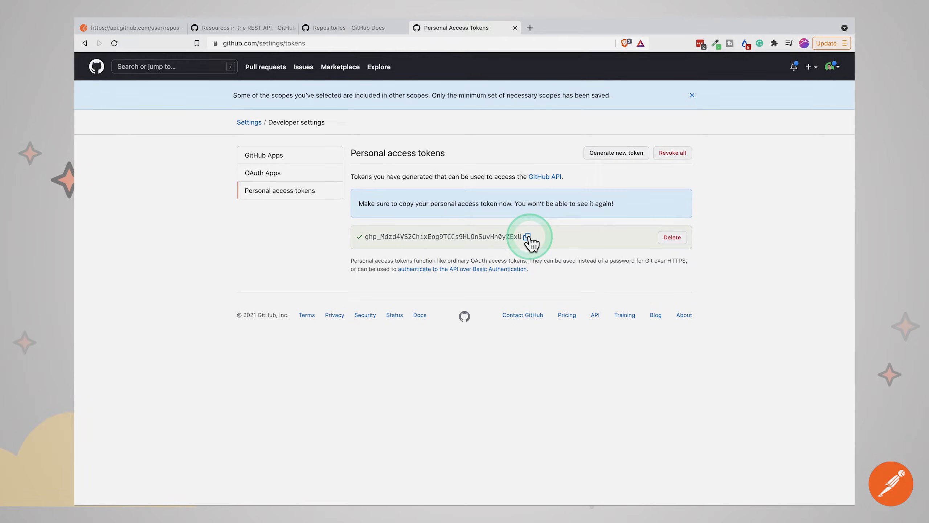
{"action": "left_click", "coordinate": [530, 237]}
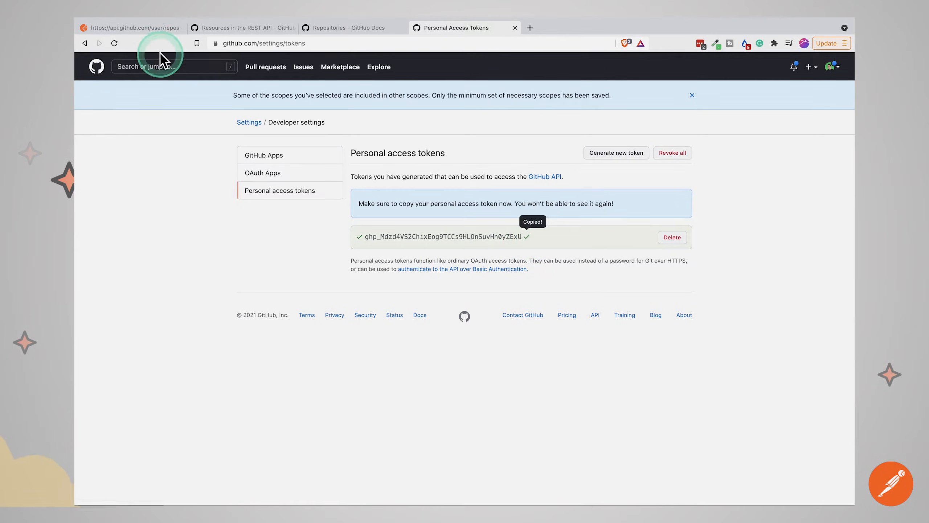
{"action": "mouse_move", "coordinate": [145, 33]}
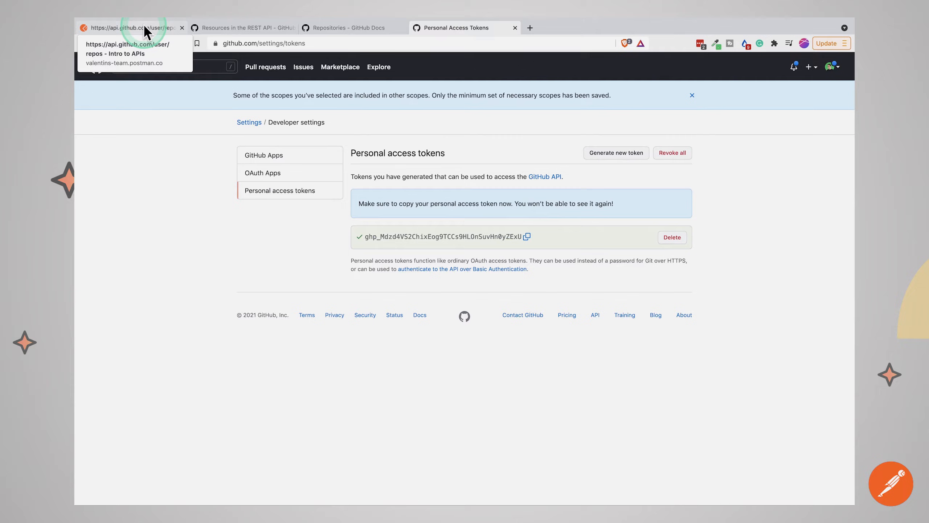
Step: Set the request's Authorization to Bearer Token and paste in the ghp_... GitHub token
{"action": "left_click", "coordinate": [138, 27]}
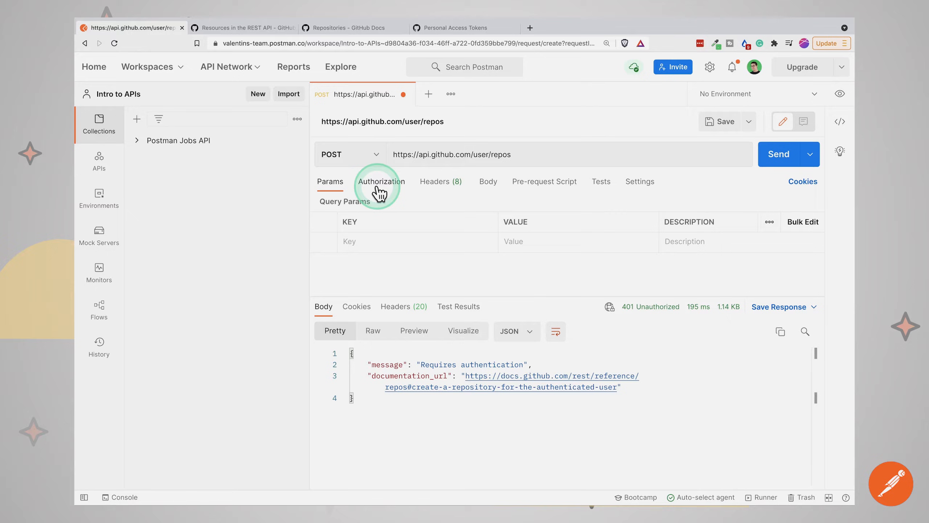
{"action": "left_click", "coordinate": [382, 181]}
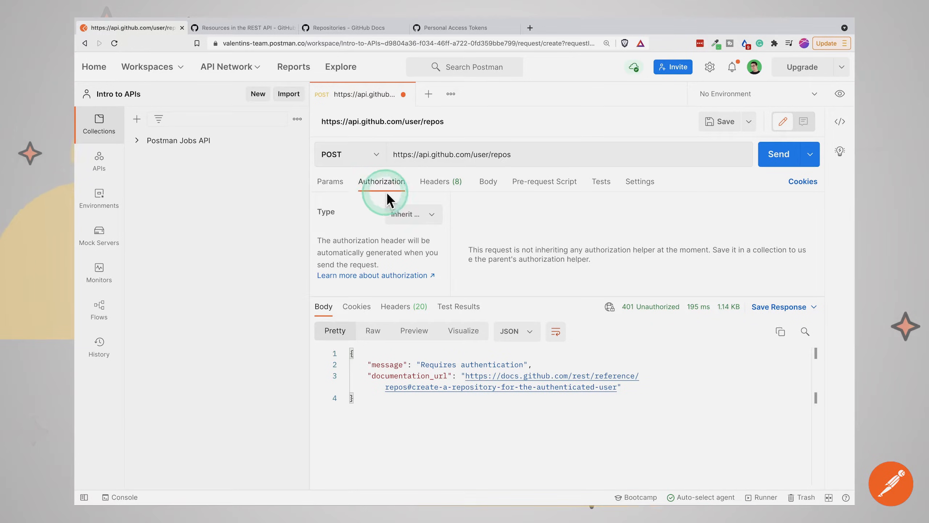
{"action": "left_click", "coordinate": [413, 214]}
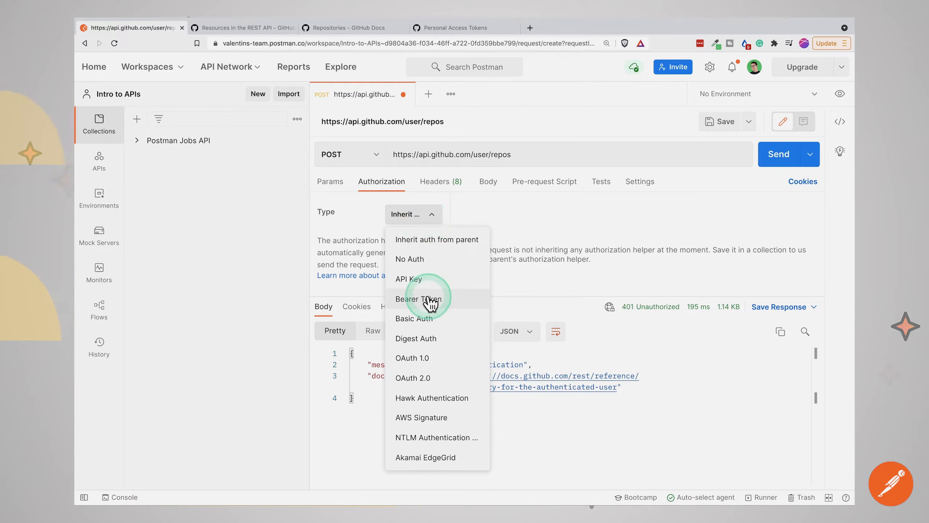
{"action": "mouse_move", "coordinate": [460, 307]}
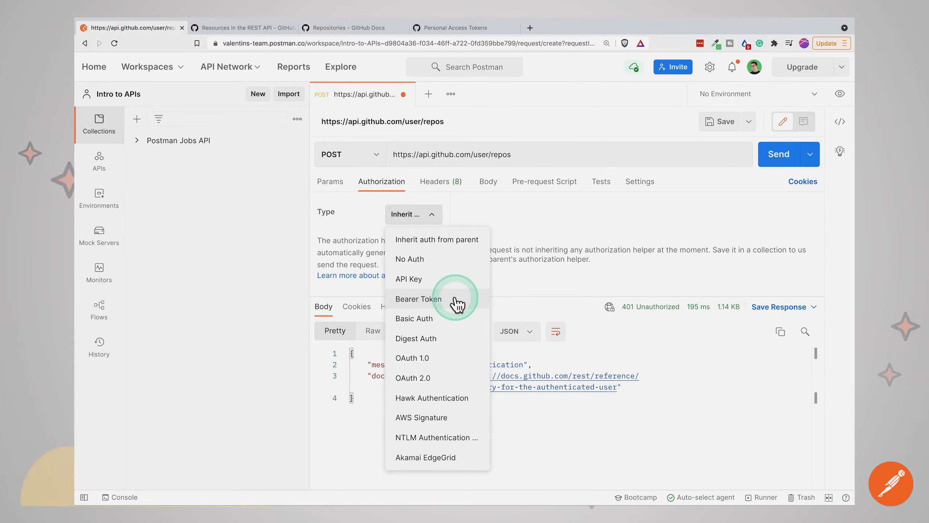
{"action": "left_click", "coordinate": [418, 299]}
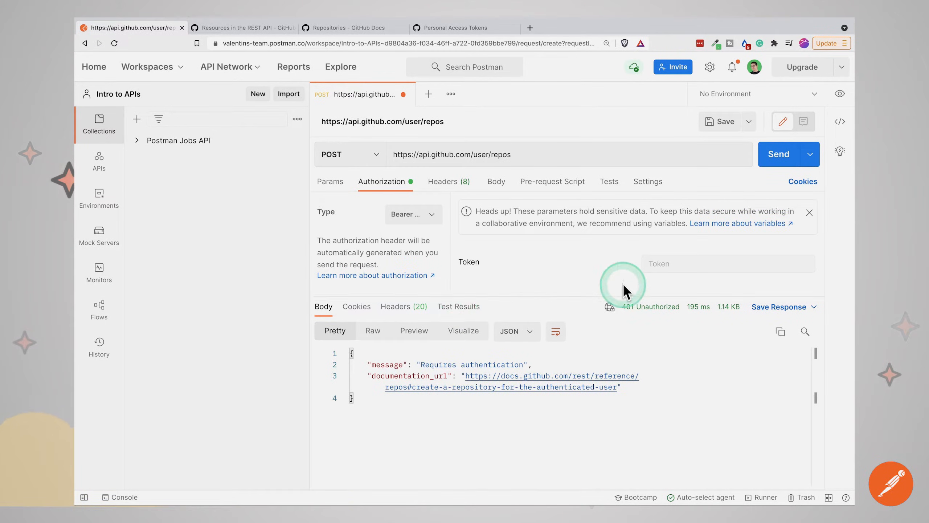
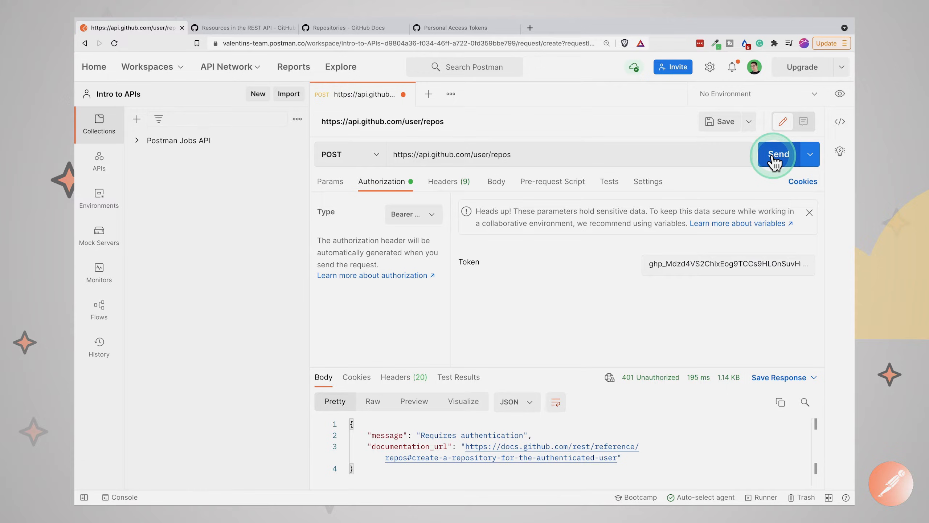
Step: Send the authenticated request and receive 400 Bad Request
{"action": "left_click", "coordinate": [779, 154]}
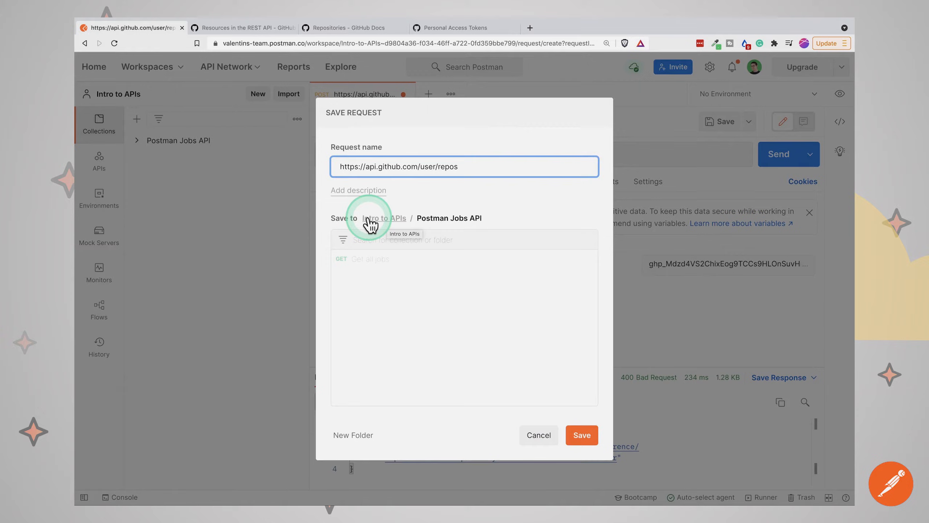
Step: Save the request as 'Create repository' in a new 'GitHub API' collection
{"action": "left_click", "coordinate": [352, 435]}
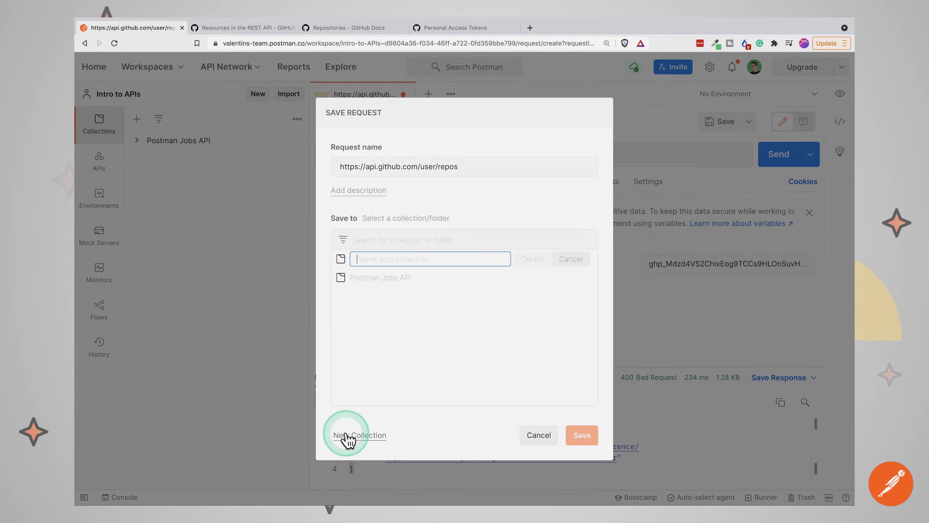
{"action": "type", "text": "Git"}
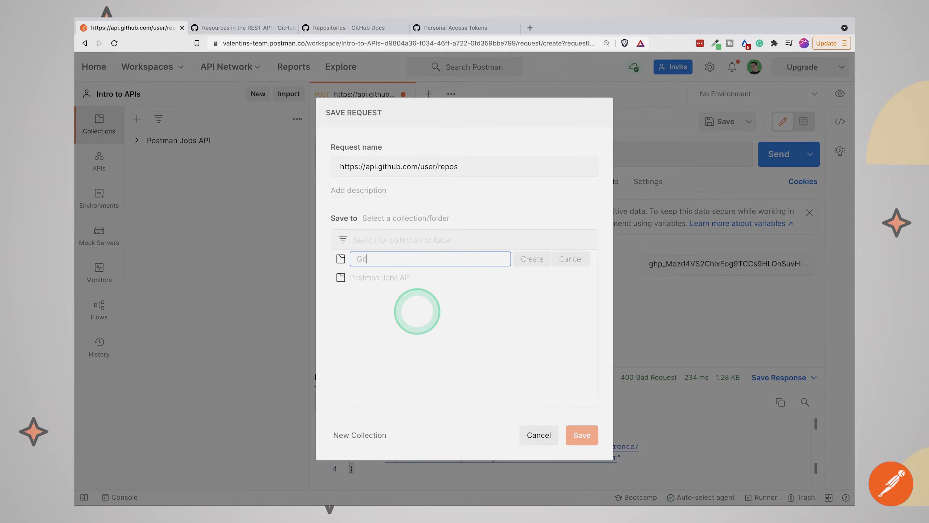
{"action": "type", "text": "GitHub API"}
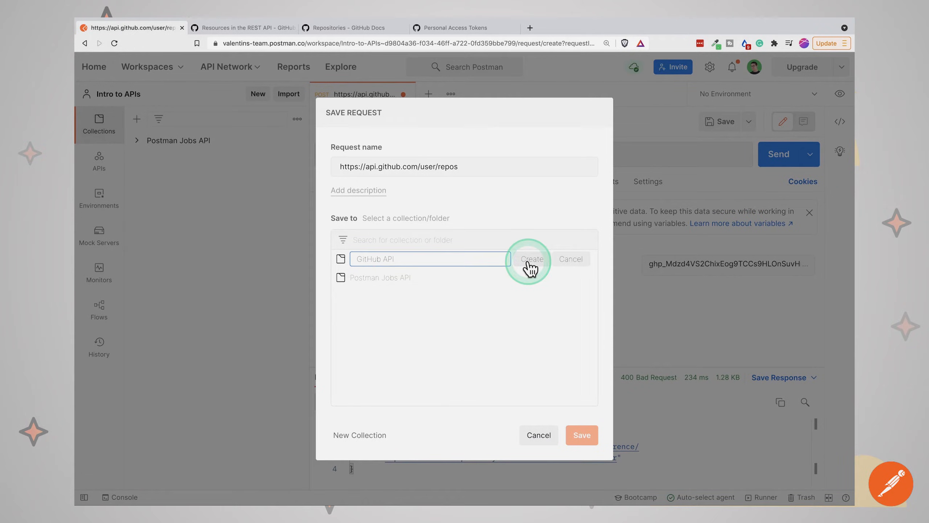
{"action": "left_click", "coordinate": [532, 259]}
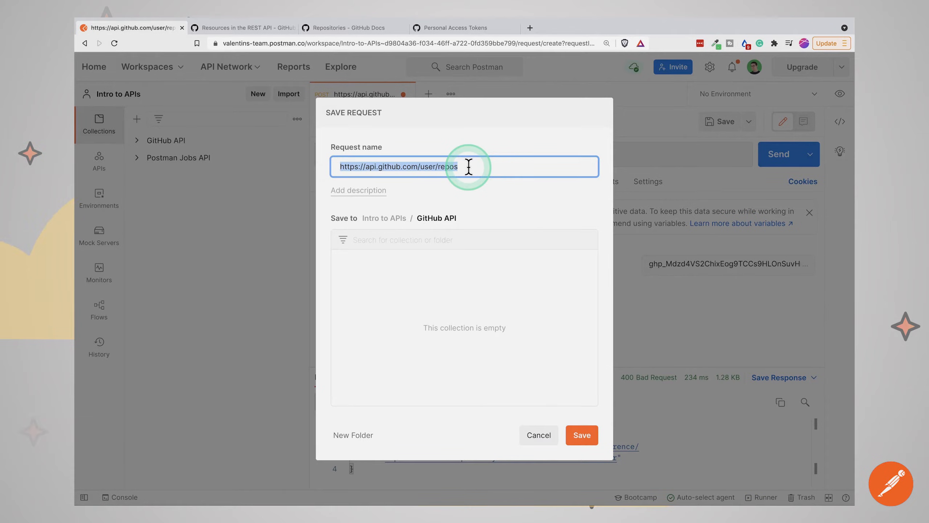
{"action": "type", "text": "Create repository"}
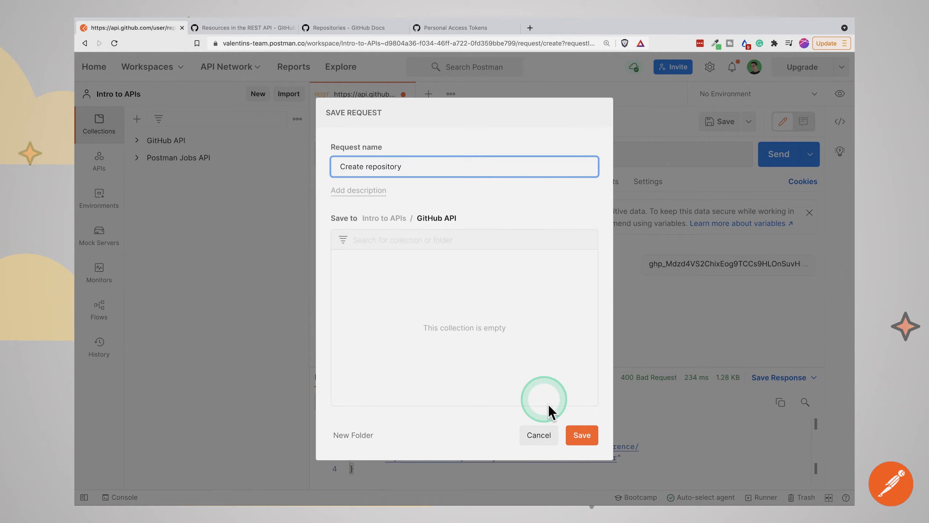
{"action": "left_click", "coordinate": [581, 436]}
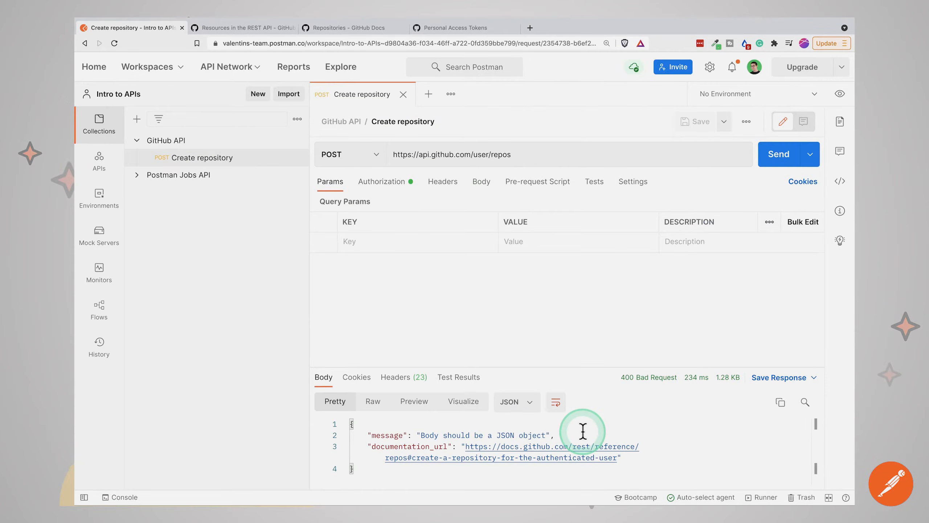
Step: Turn the bearer token into a new collection-scoped variable named 'token' in GitHub API
{"action": "left_click", "coordinate": [382, 181]}
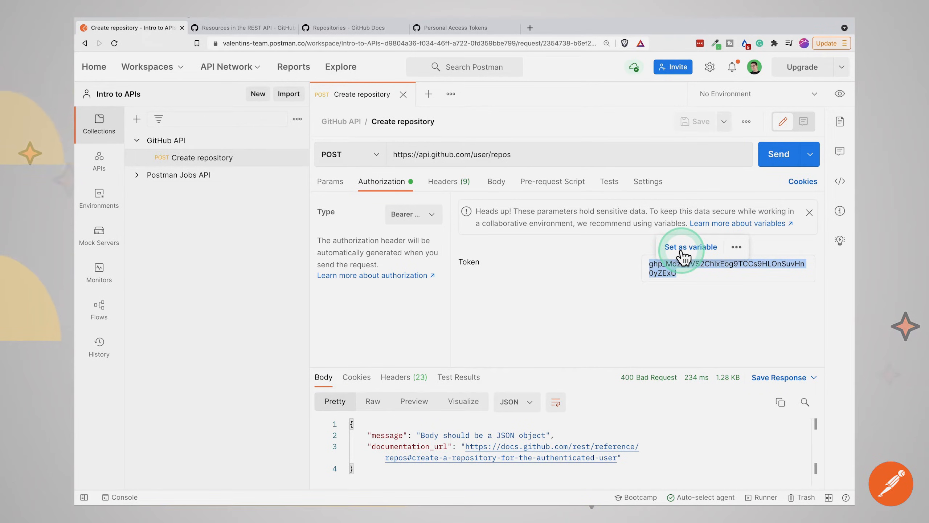
{"action": "left_click", "coordinate": [691, 247]}
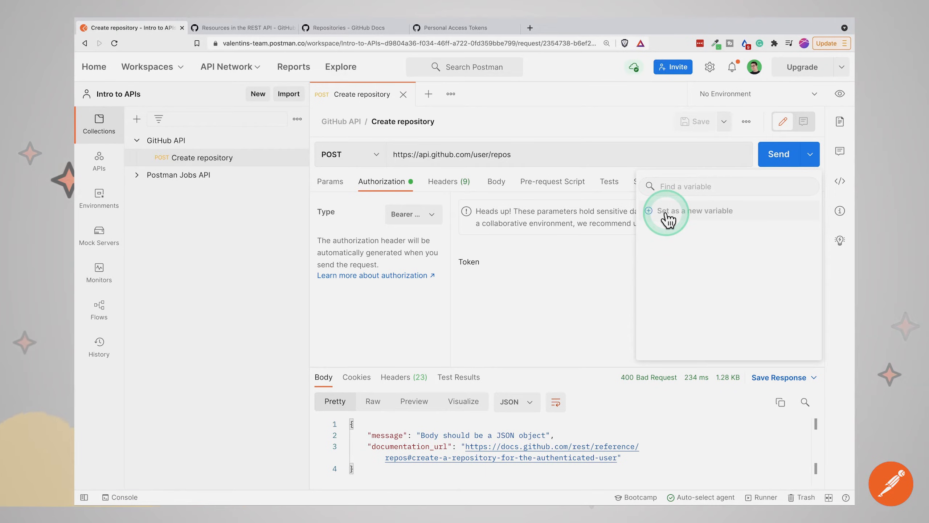
{"action": "left_click", "coordinate": [668, 211]}
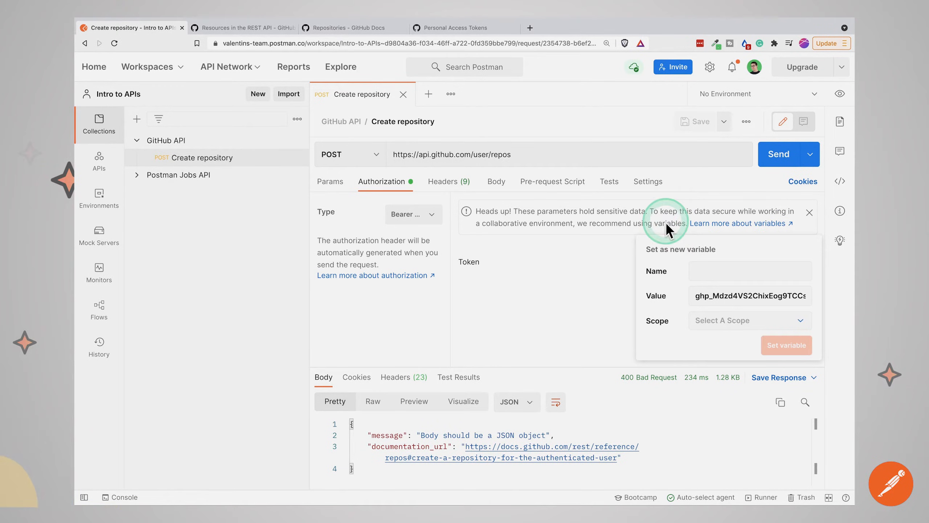
{"action": "left_click", "coordinate": [713, 271]}
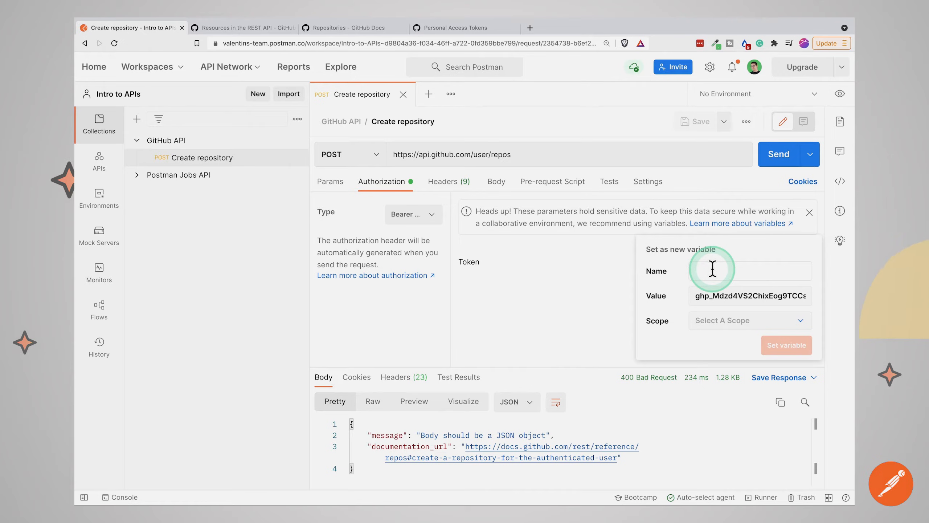
{"action": "type", "text": "token"}
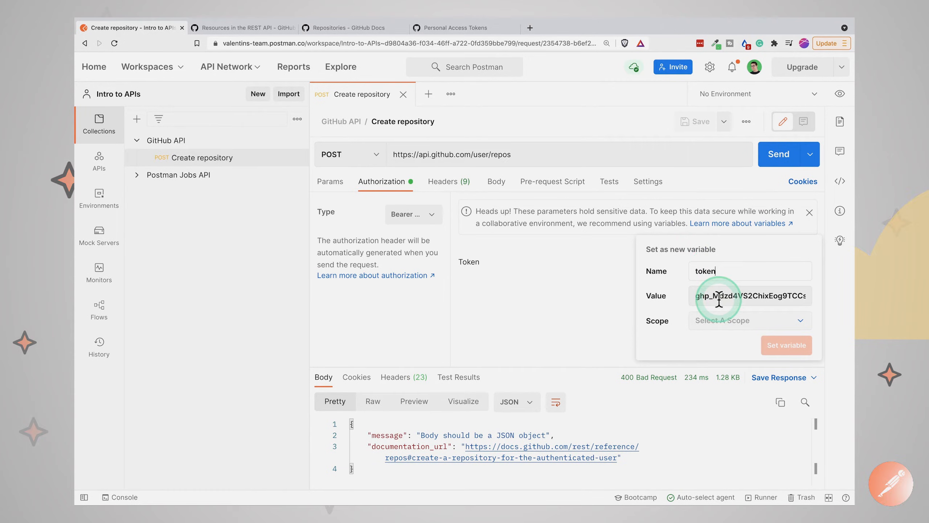
{"action": "left_click", "coordinate": [723, 321]}
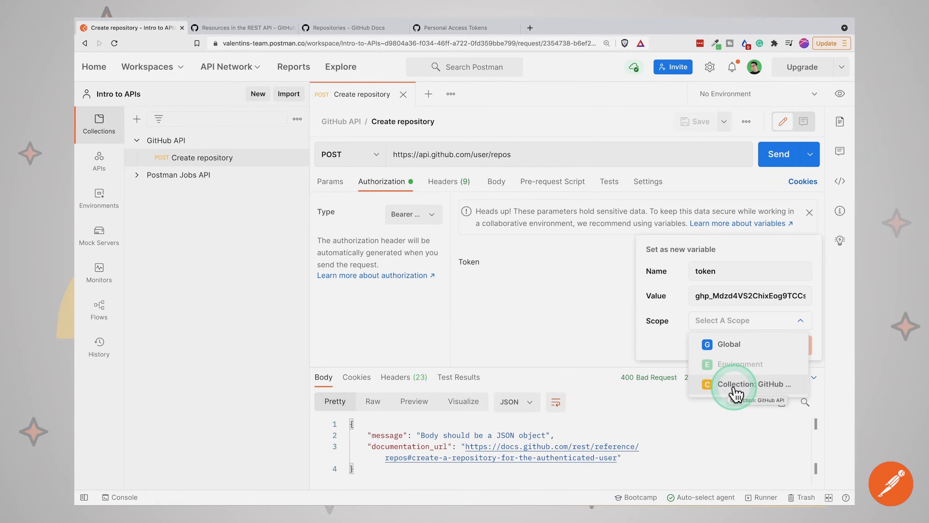
{"action": "left_click", "coordinate": [737, 384]}
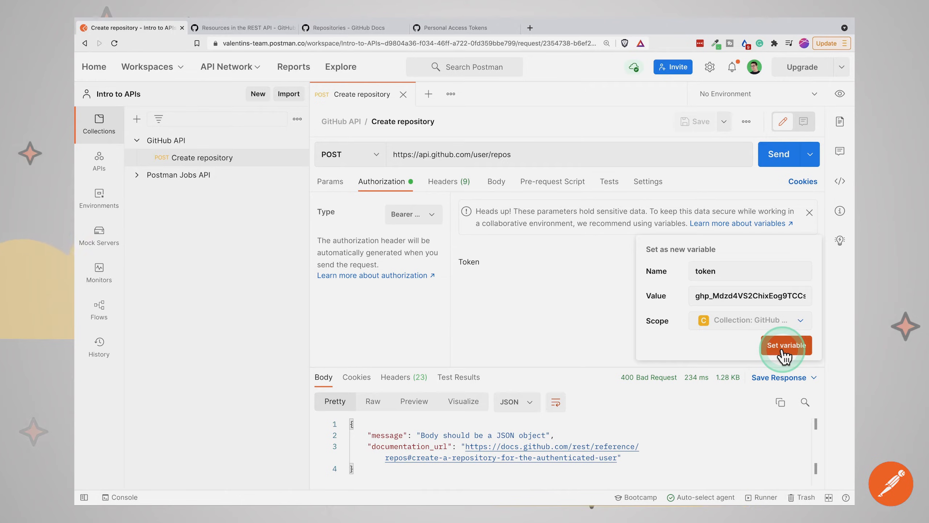
{"action": "left_click", "coordinate": [786, 346]}
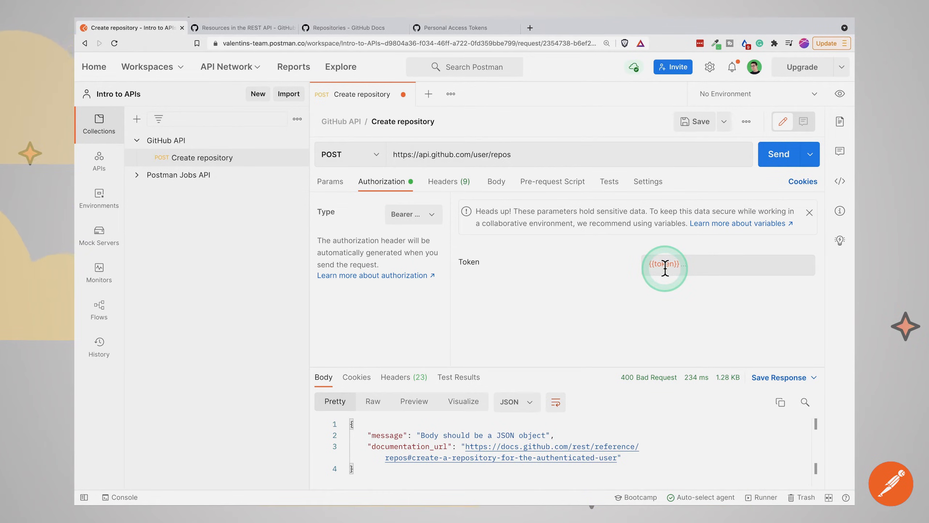
{"action": "mouse_move", "coordinate": [664, 264]}
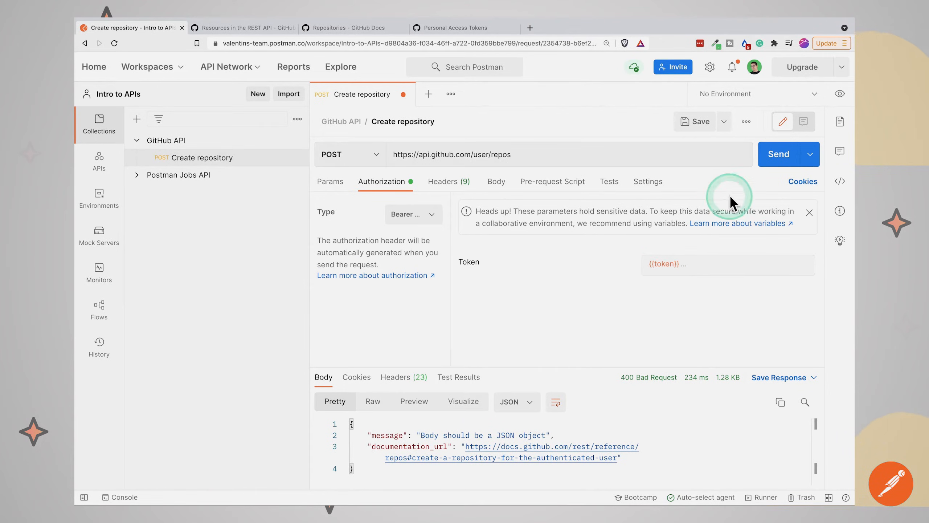
Step: Resend Create repository with the token variable; it still returns 400 Bad Request
{"action": "left_click", "coordinate": [778, 154]}
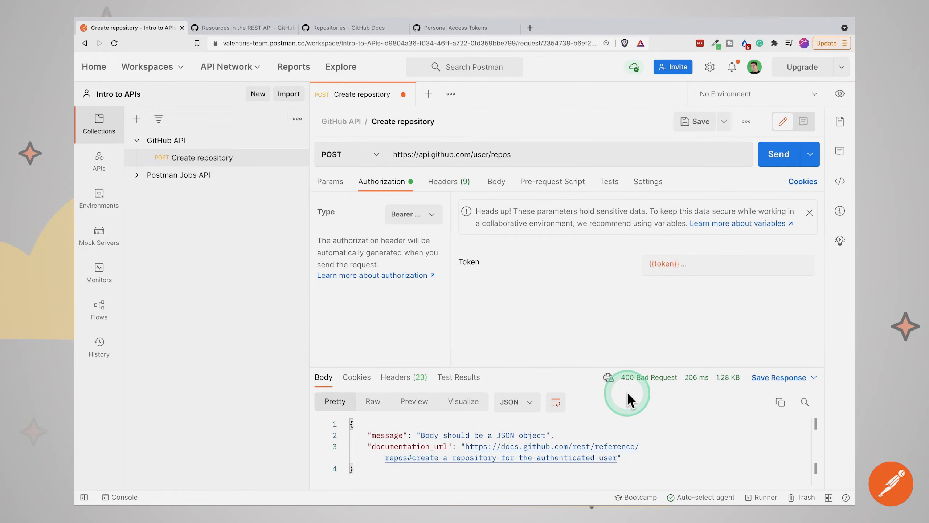
{"action": "mouse_move", "coordinate": [363, 266]}
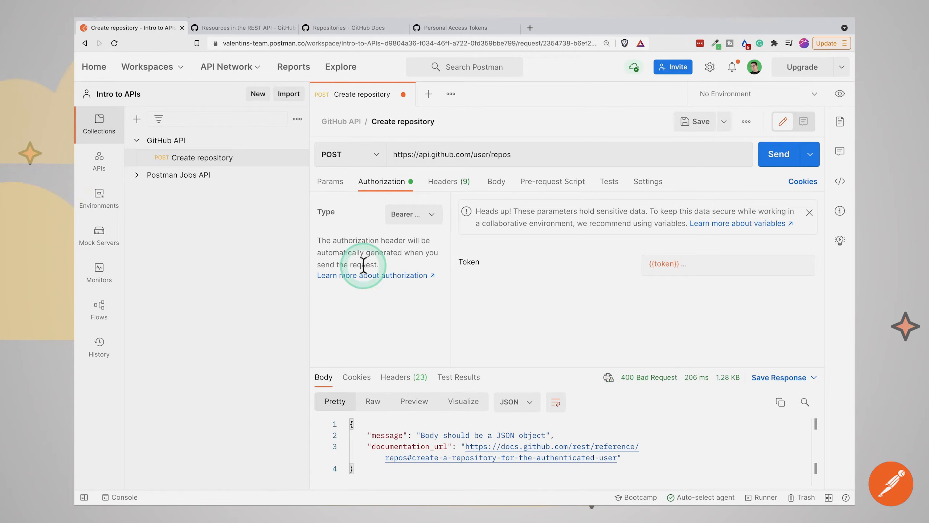
{"action": "mouse_move", "coordinate": [303, 144]}
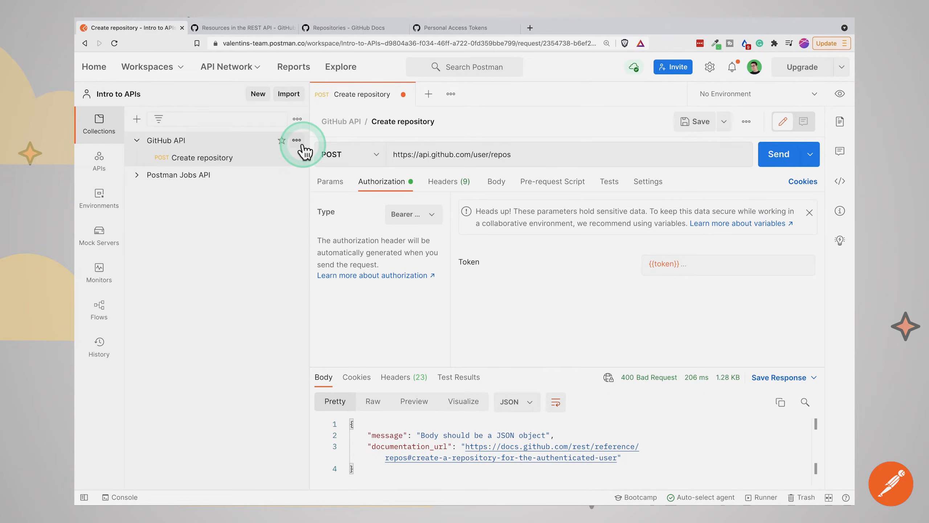
Step: Show the GitHub API collection's Variables, listing 'token' with initial and current values
{"action": "left_click", "coordinate": [296, 139]}
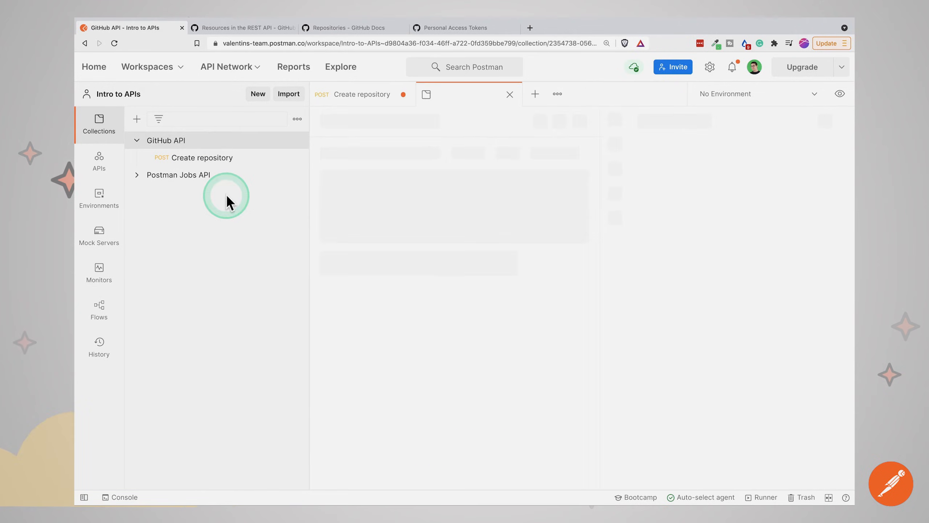
{"action": "left_click", "coordinate": [166, 141]}
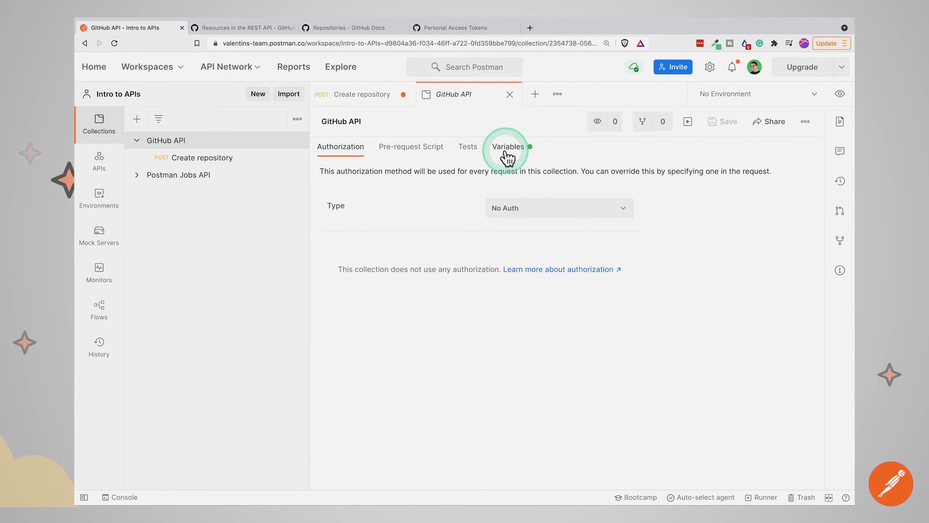
{"action": "left_click", "coordinate": [509, 147]}
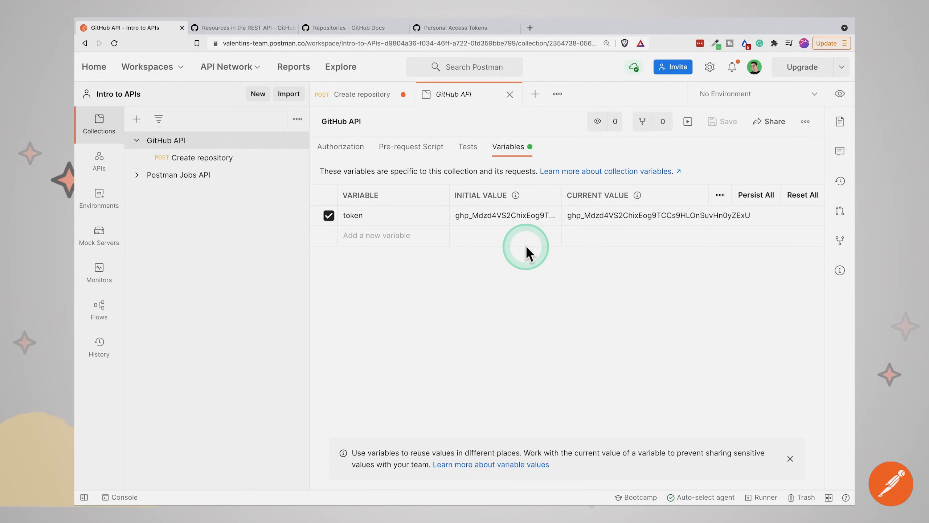
Step: Overwrite the token's initial value with the placeholder PUT YOUR OWN TOKEN
{"action": "double_click", "coordinate": [496, 215]}
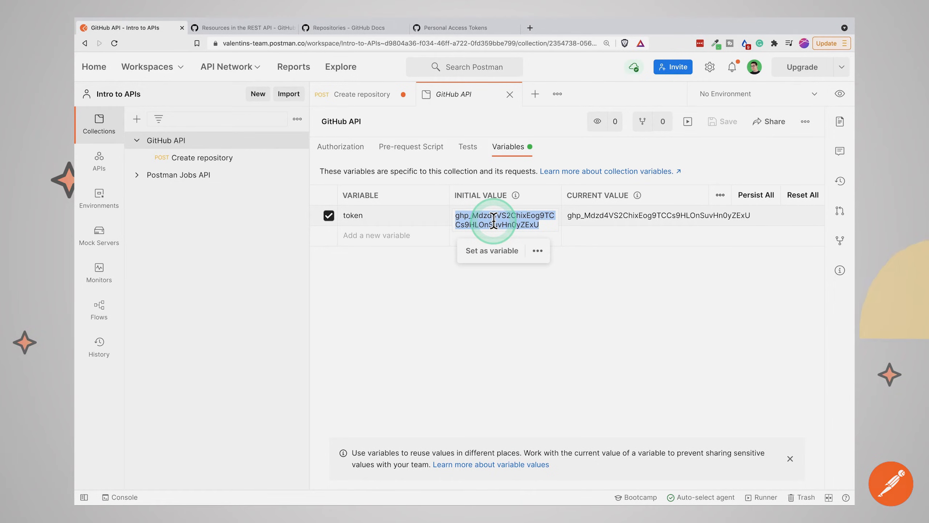
{"action": "type", "text": "PUT YOUR OWN TOKEN"}
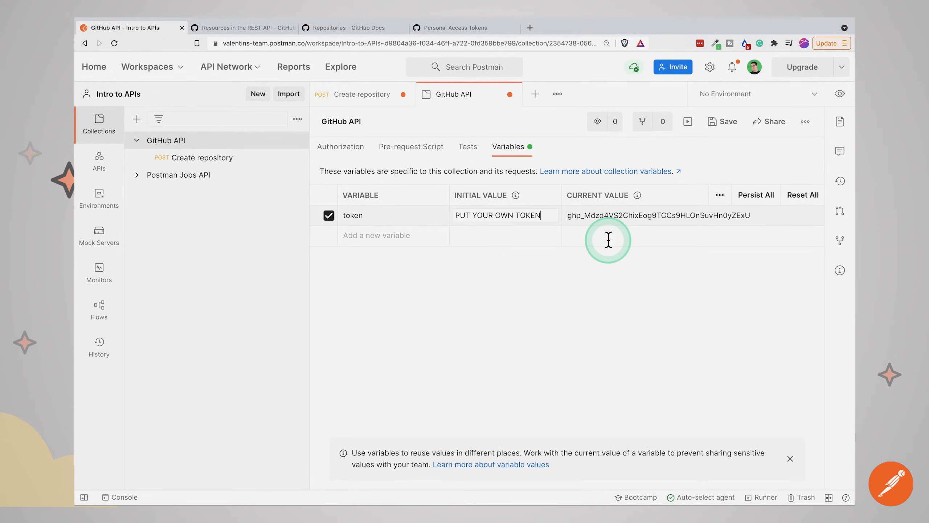
{"action": "mouse_move", "coordinate": [623, 252]}
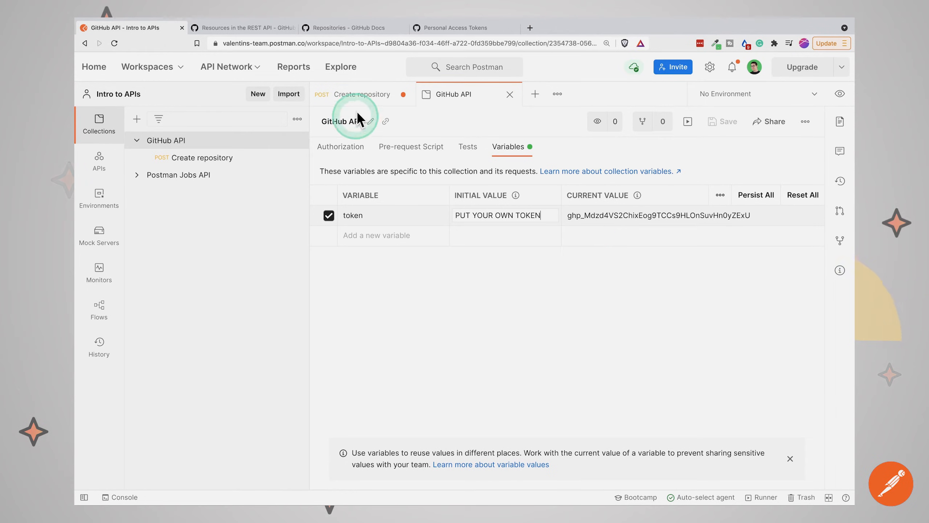
Step: Return to the Create repository request after saving the collection
{"action": "left_click", "coordinate": [362, 94]}
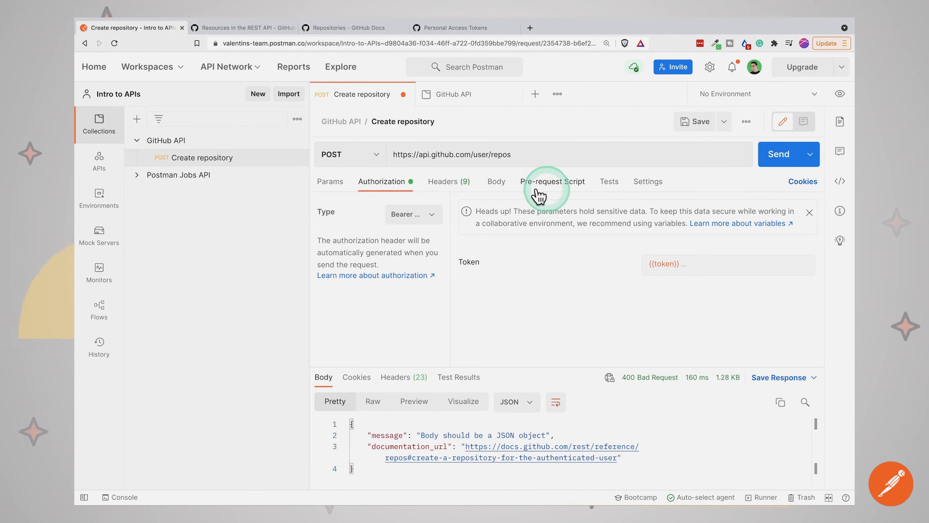
{"action": "mouse_move", "coordinate": [451, 196]}
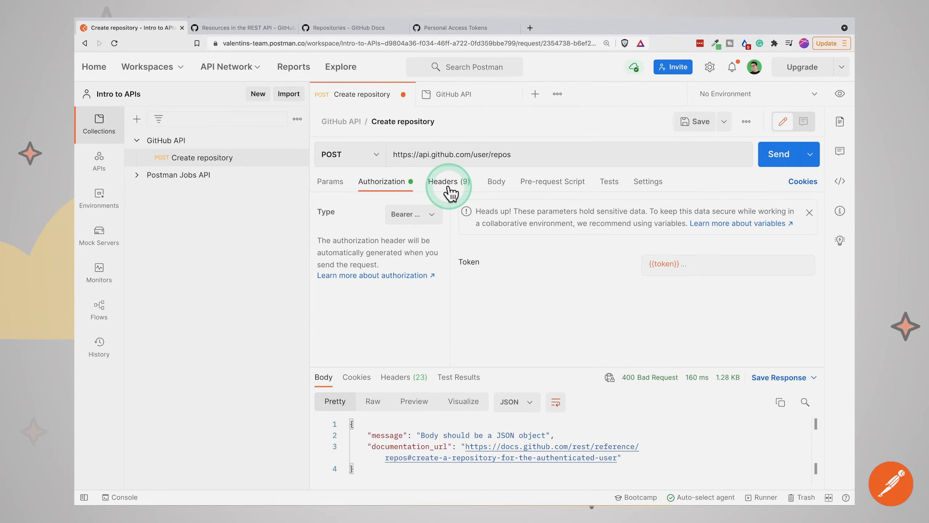
{"action": "left_click", "coordinate": [449, 182]}
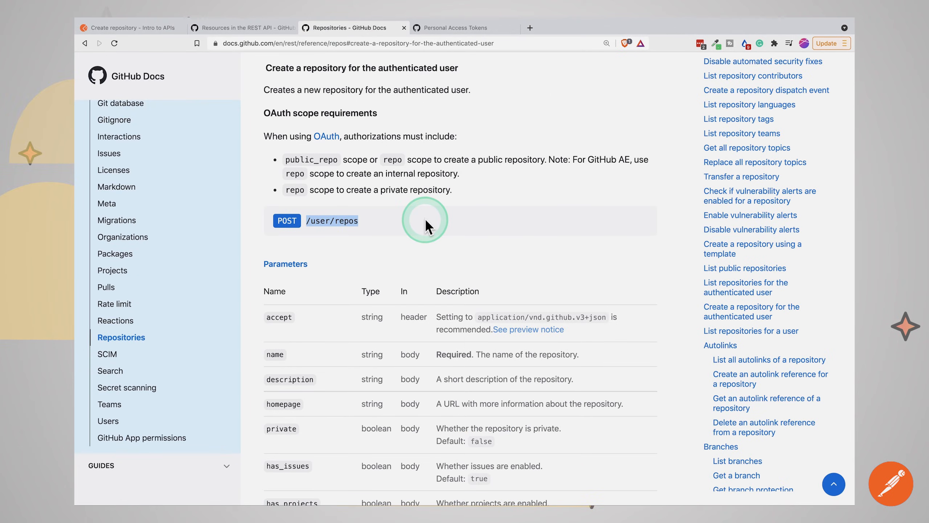
Step: Read the name and description body parameters in GitHub Docs, then return to Postman
{"action": "scroll", "scroll_direction": "down", "scroll_amount": 3}
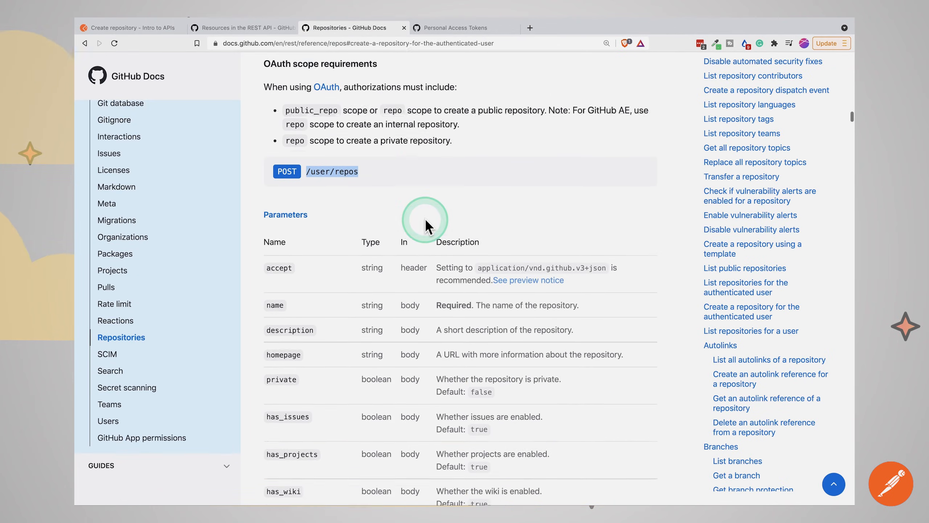
{"action": "scroll", "scroll_direction": "down", "scroll_amount": 3}
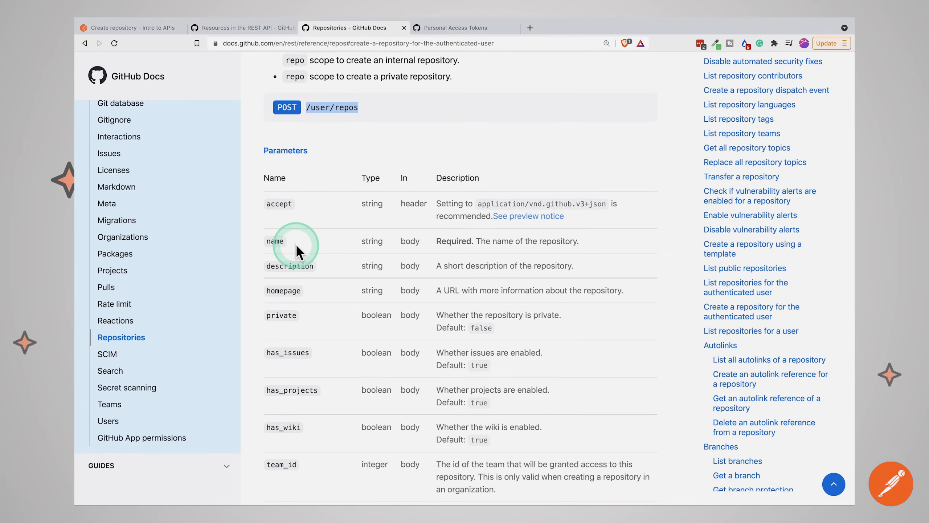
{"action": "mouse_move", "coordinate": [453, 290]}
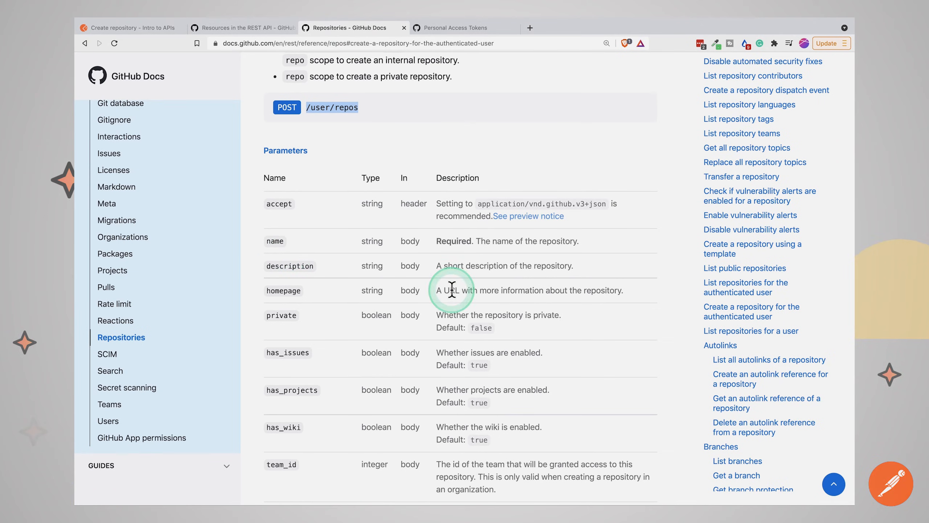
{"action": "scroll", "scroll_direction": "down", "scroll_amount": 3}
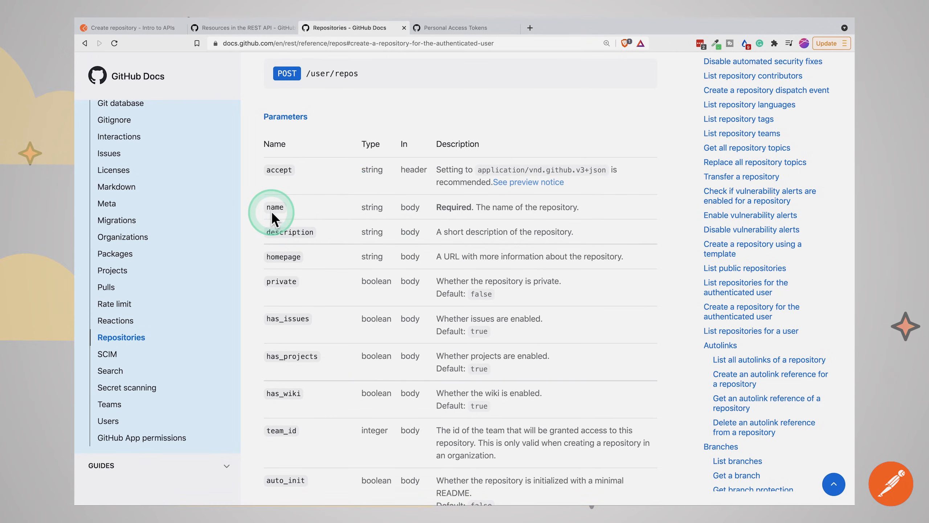
{"action": "mouse_move", "coordinate": [175, 69]}
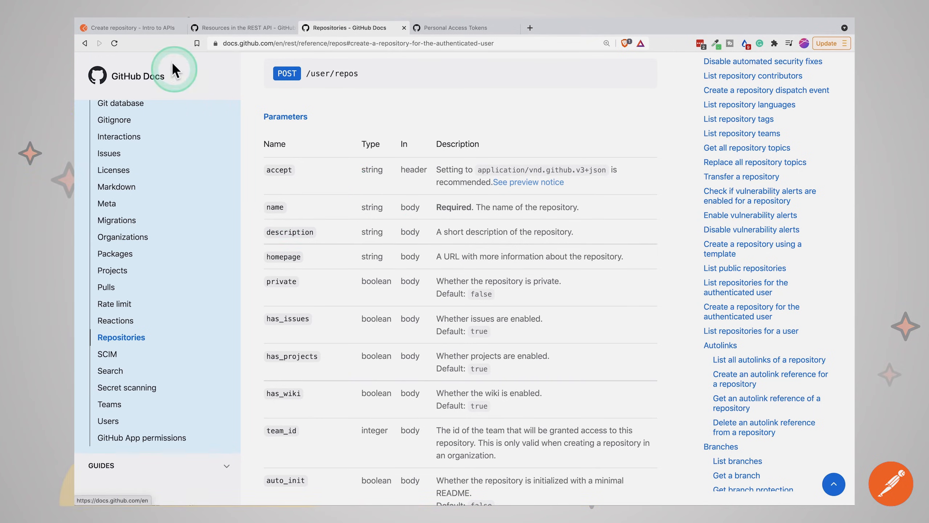
{"action": "left_click", "coordinate": [131, 28]}
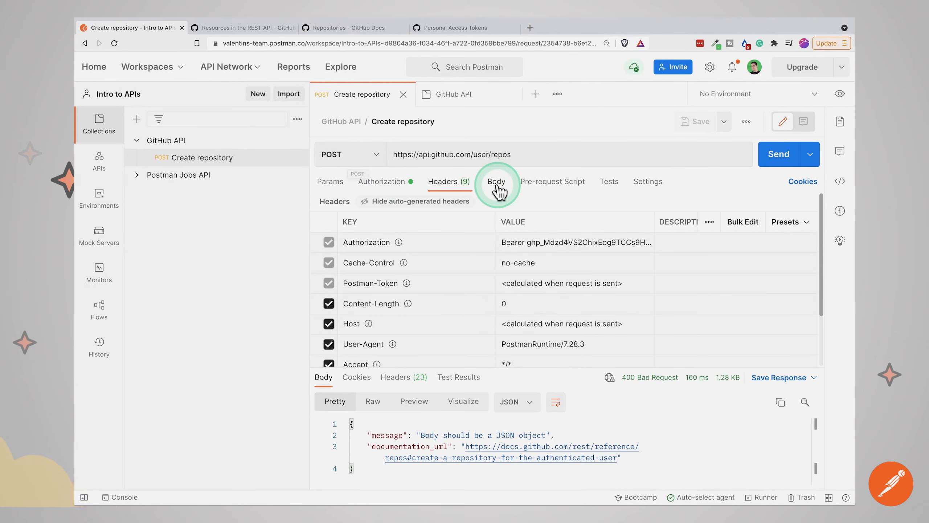
Step: Give the request a raw JSON body and start it with an opening brace
{"action": "left_click", "coordinate": [496, 182]}
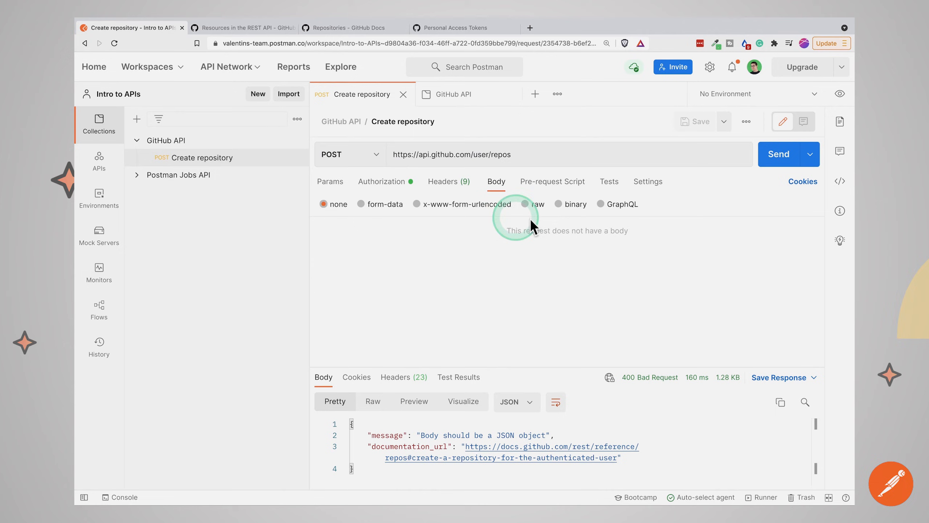
{"action": "left_click", "coordinate": [525, 204]}
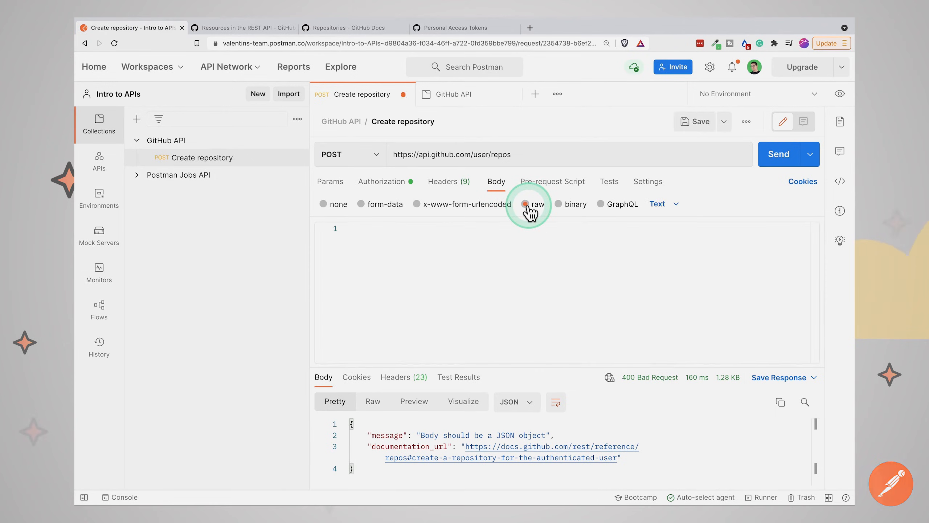
{"action": "left_click", "coordinate": [664, 203]}
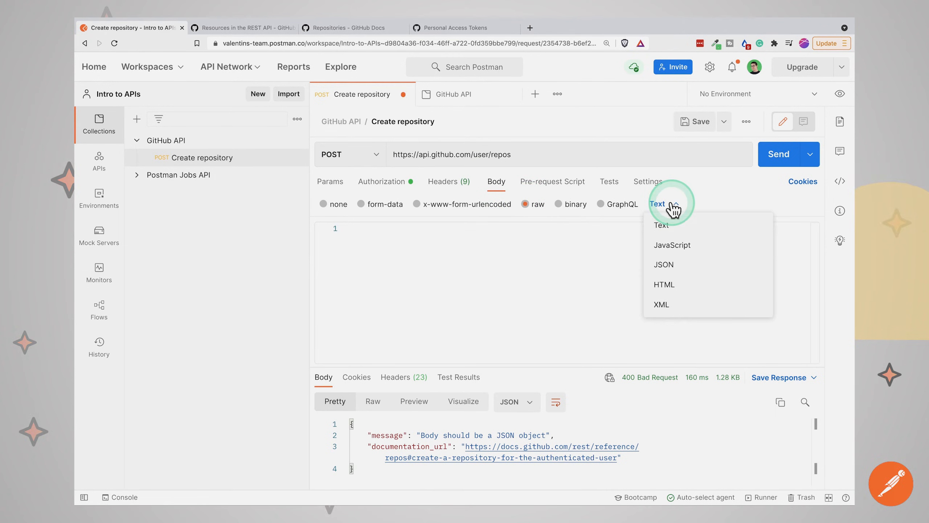
{"action": "left_click", "coordinate": [663, 265]}
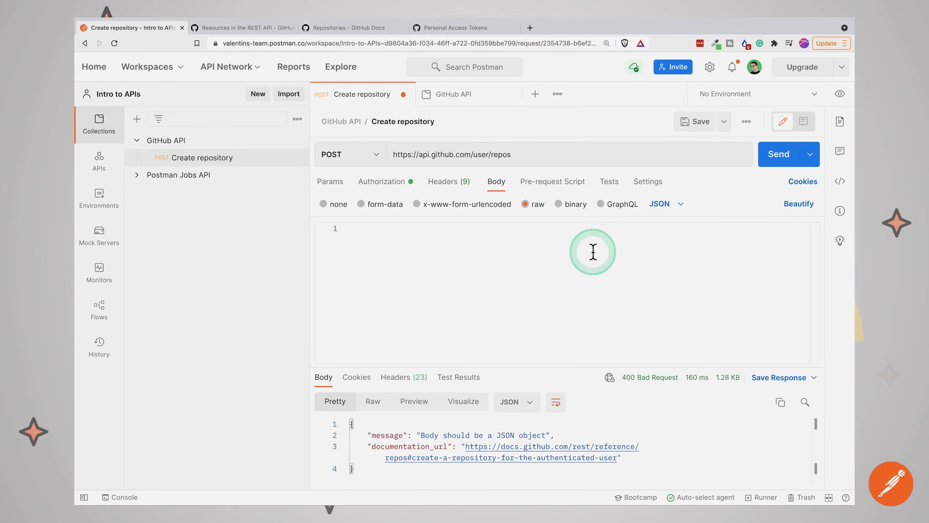
{"action": "type", "text": "{"}
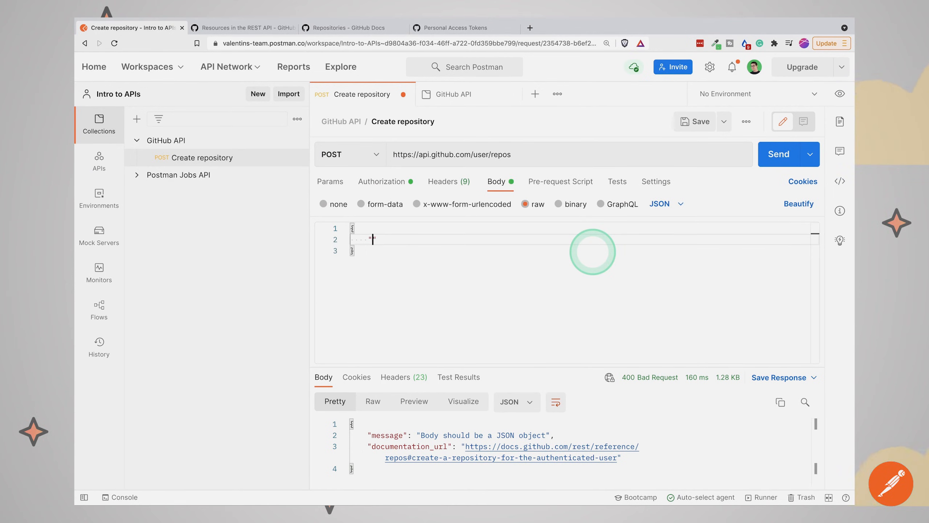
Step: Enter "name": "Created from Postman" and "description": "Lorem ipsum dolor sit amet", then send; 201 Created
{"action": "type", "text": "\"name\": \"\""}
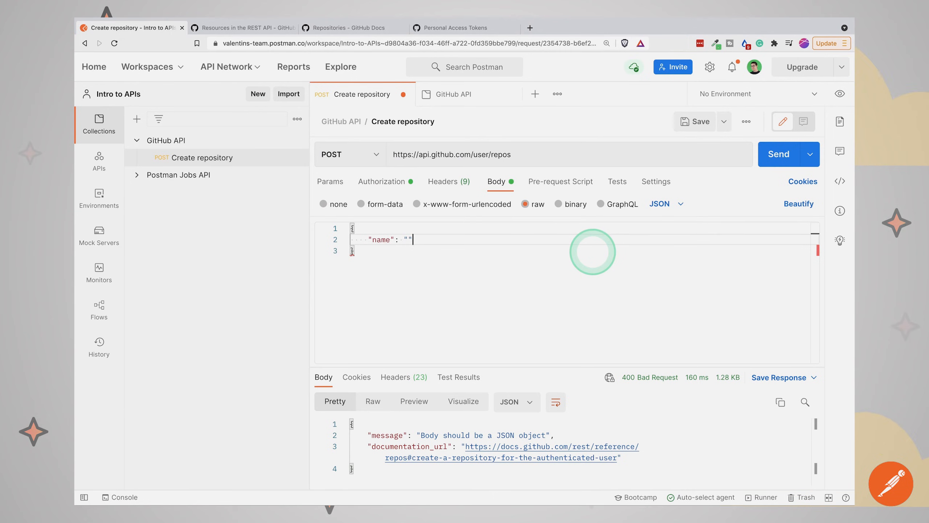
{"action": "type", "text": "Crea"}
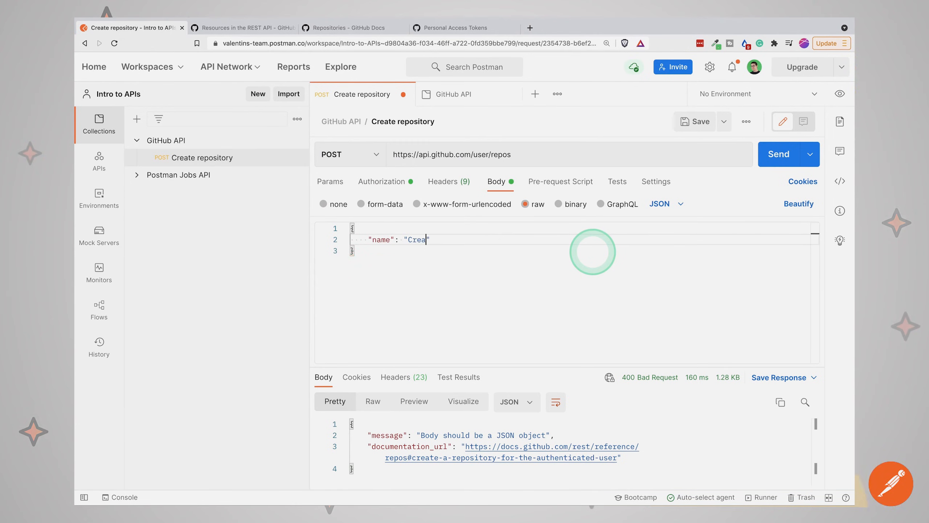
{"action": "type", "text": "ted from Postman"}
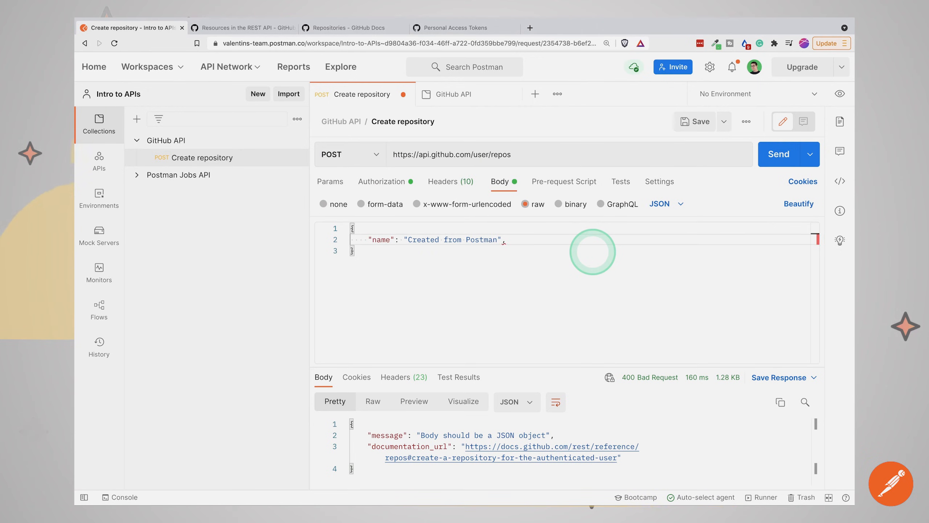
{"action": "type", "text": "\""}
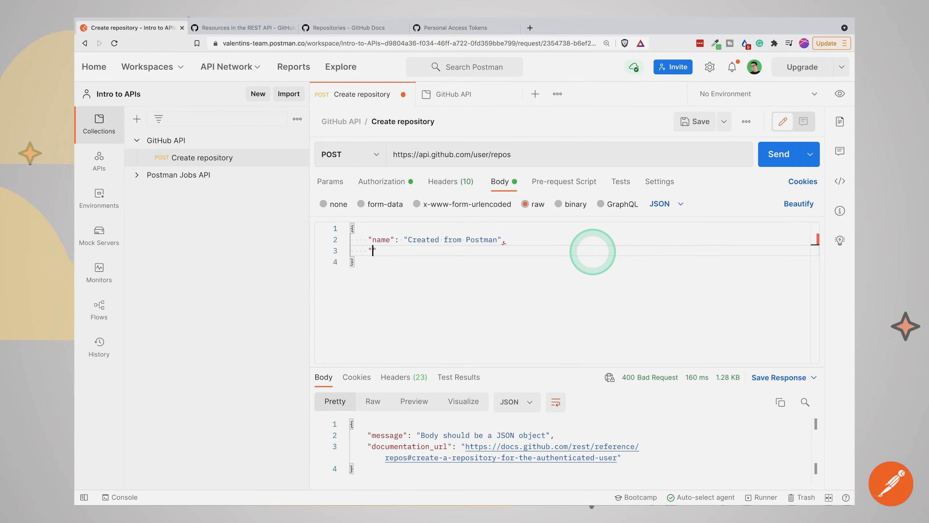
{"action": "type", "text": "\"descript"}
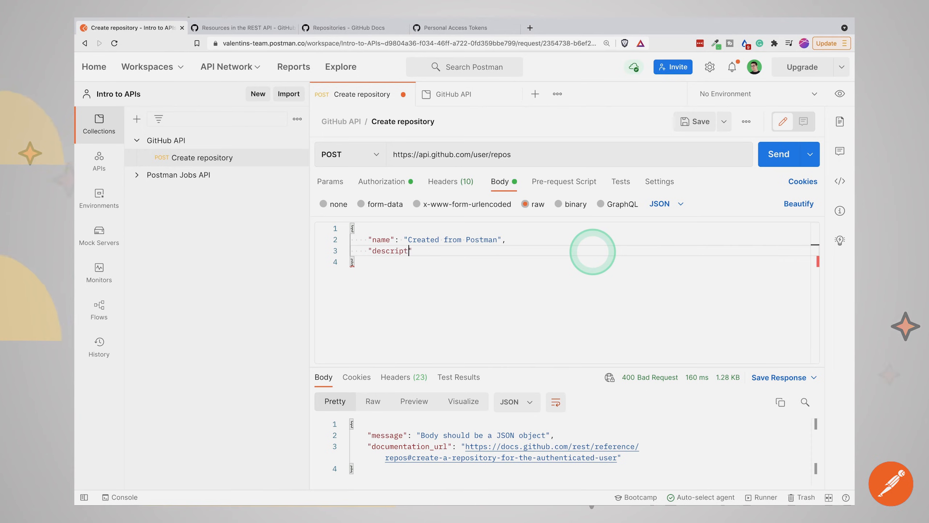
{"action": "type", "text": "ion\": \"L\""}
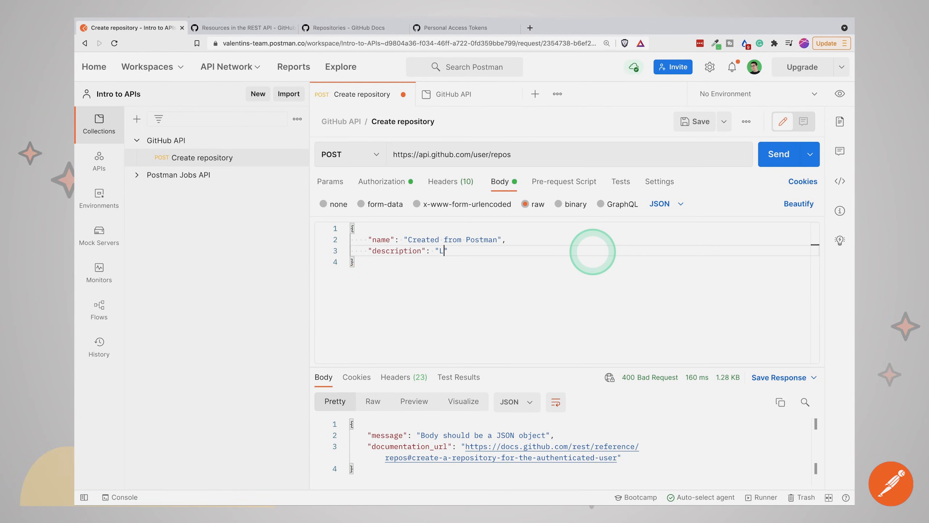
{"action": "type", "text": "orem ipsum dolor sit amet."}
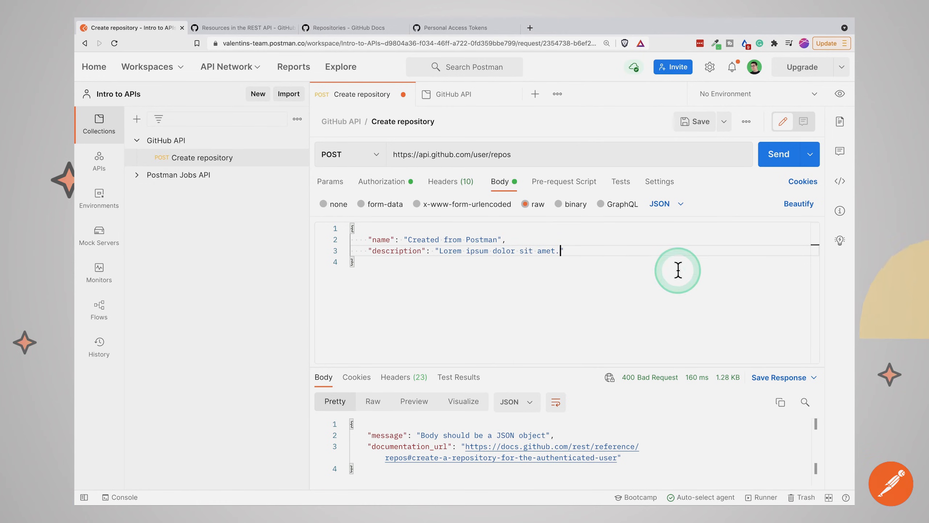
{"action": "left_click", "coordinate": [778, 154]}
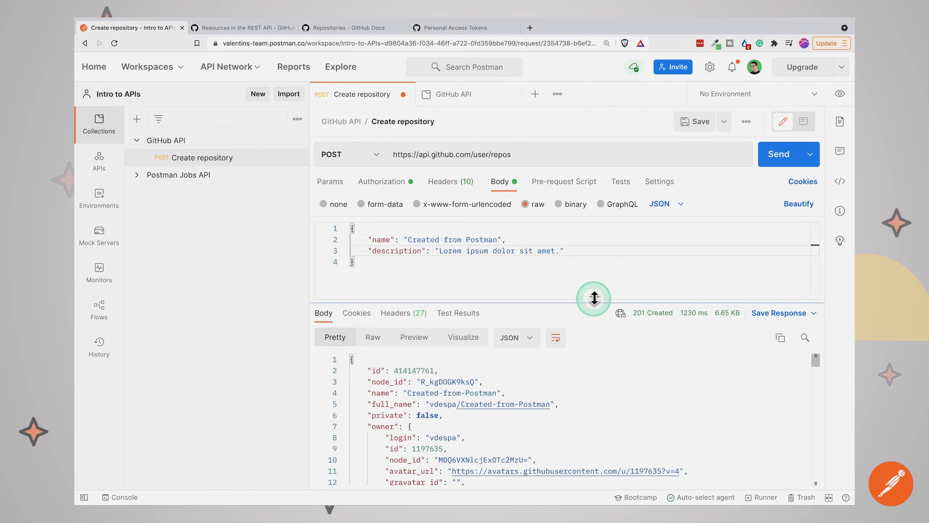
{"action": "mouse_move", "coordinate": [646, 303]}
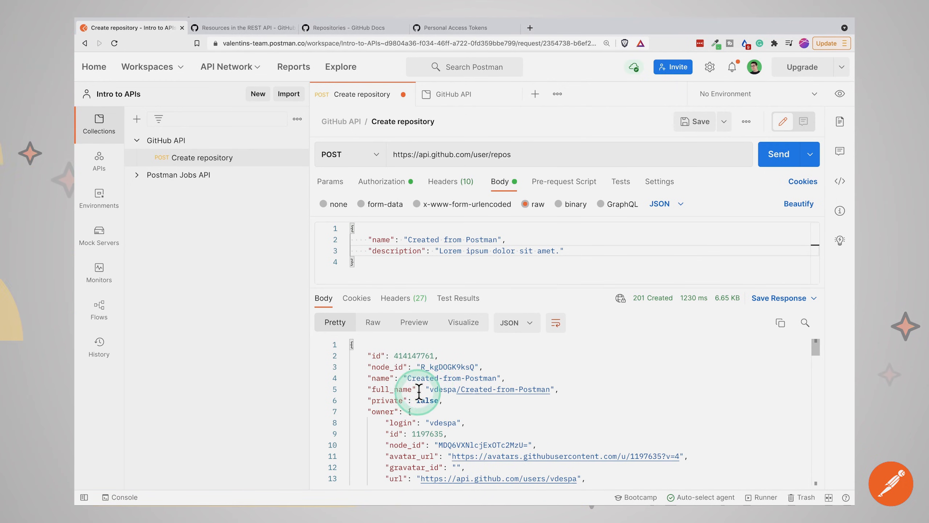
Step: Scroll the 201 Created response to inspect the new Created-from-Postman repository's fields
{"action": "scroll", "scroll_direction": "down", "scroll_amount": 3}
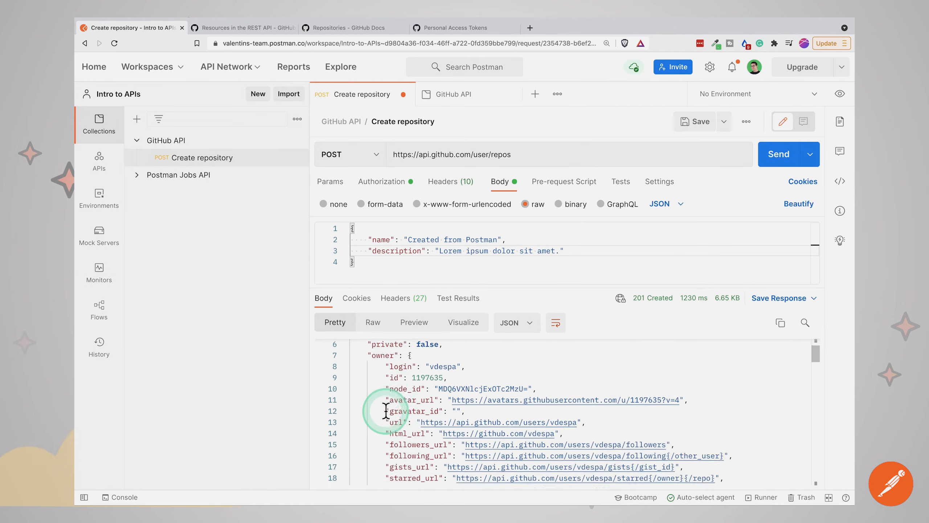
{"action": "scroll", "scroll_direction": "down", "scroll_amount": 3}
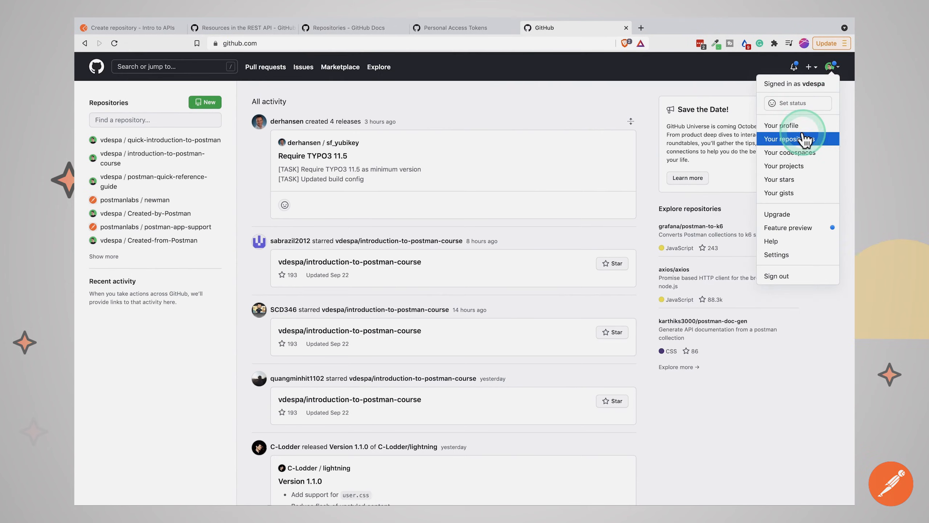
Step: Open Your repositories, view the empty Created-from-Postman repo, and return to Postman
{"action": "left_click", "coordinate": [788, 140]}
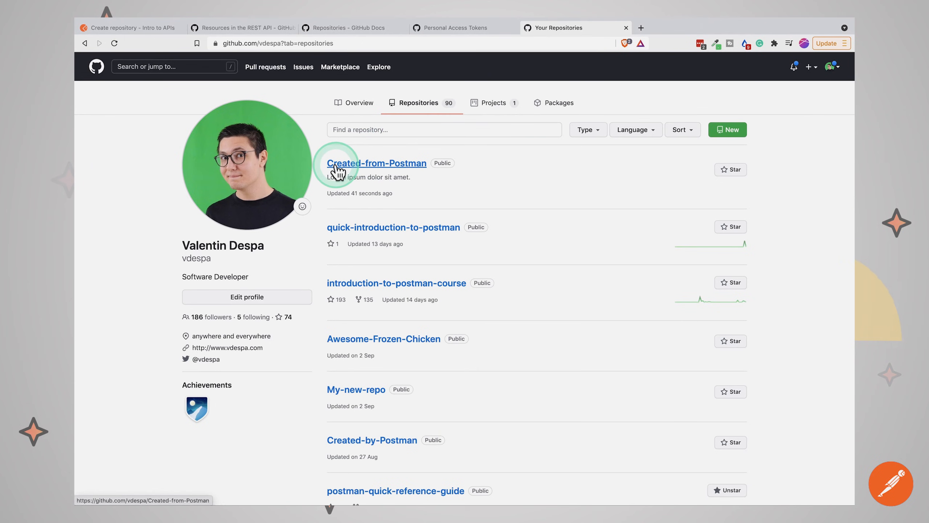
{"action": "left_click", "coordinate": [374, 162]}
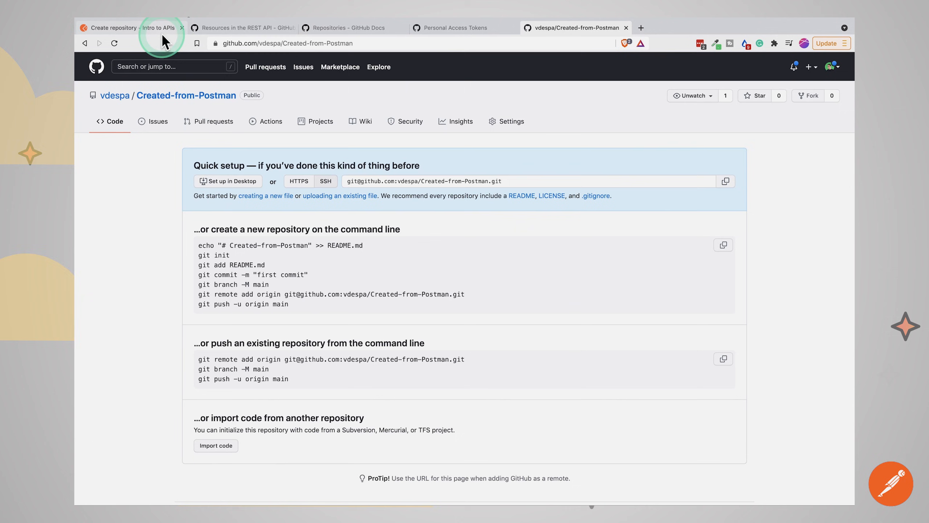
{"action": "left_click", "coordinate": [134, 27]}
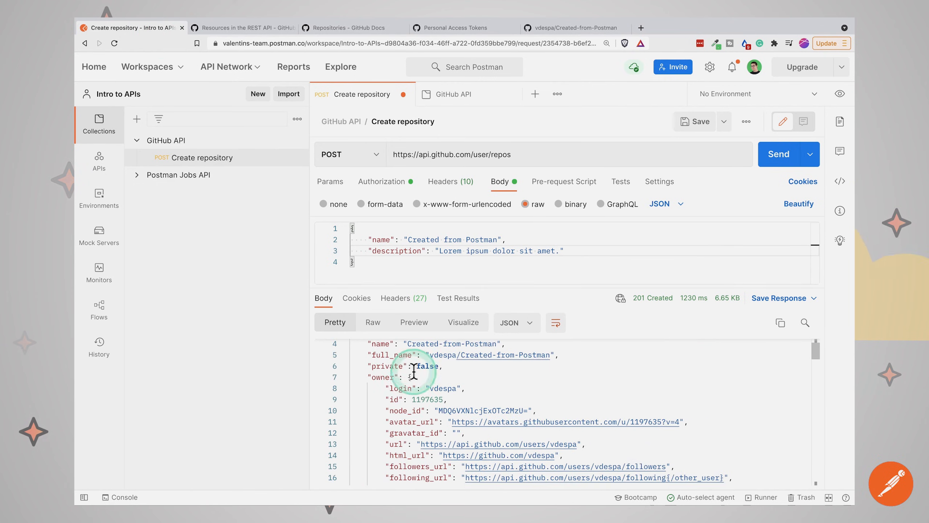
Step: Send the request with body set to none; 400 Bad Request, body should be a JSON object
{"action": "left_click", "coordinate": [323, 204]}
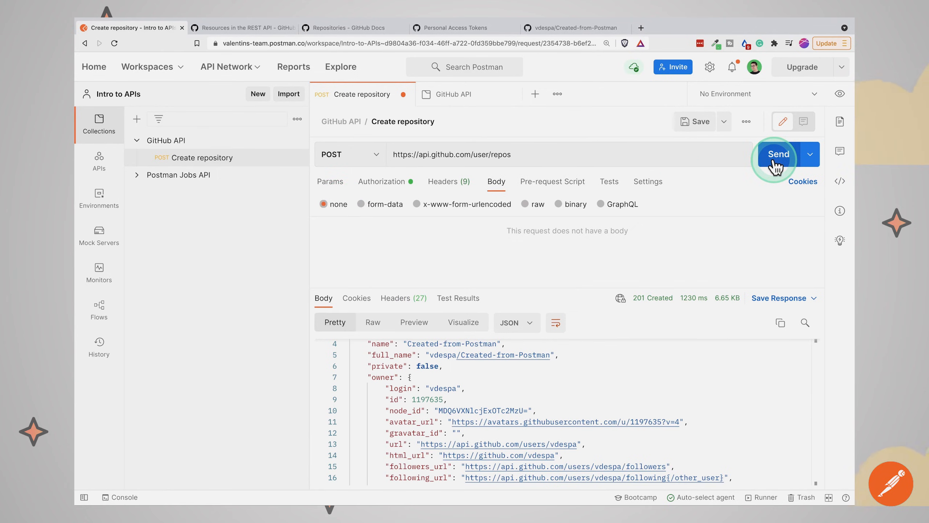
{"action": "left_click", "coordinate": [778, 154]}
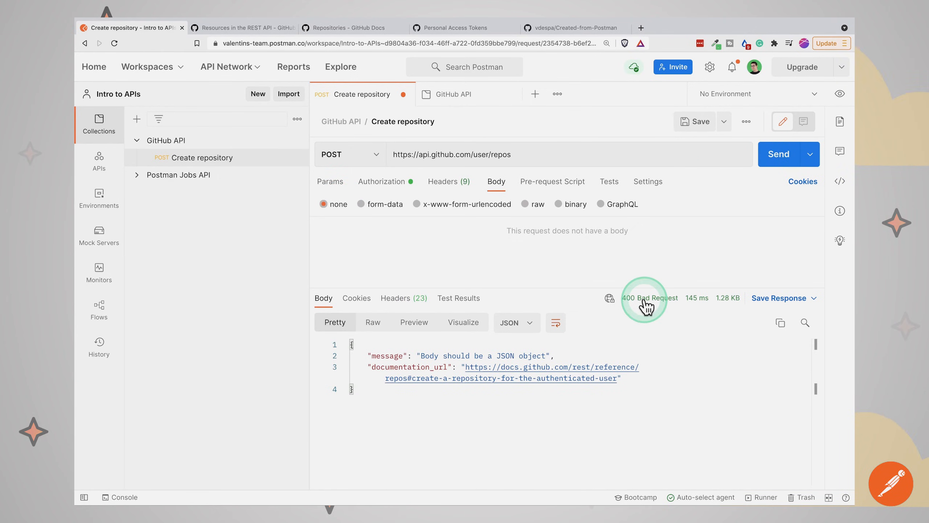
{"action": "mouse_move", "coordinate": [646, 303]}
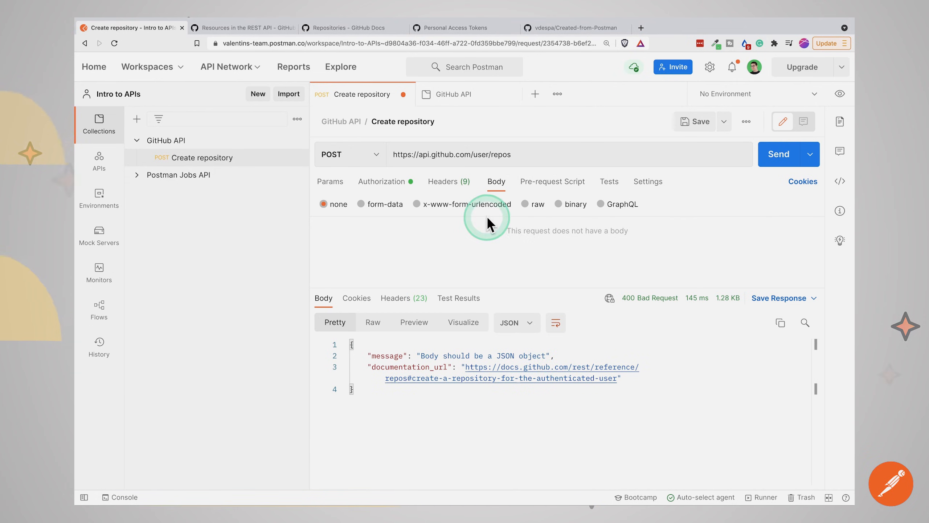
Step: Send the raw body with the comma after the name missing, get 400 'Problems parsing JSON', then restore the comma
{"action": "left_click", "coordinate": [525, 204]}
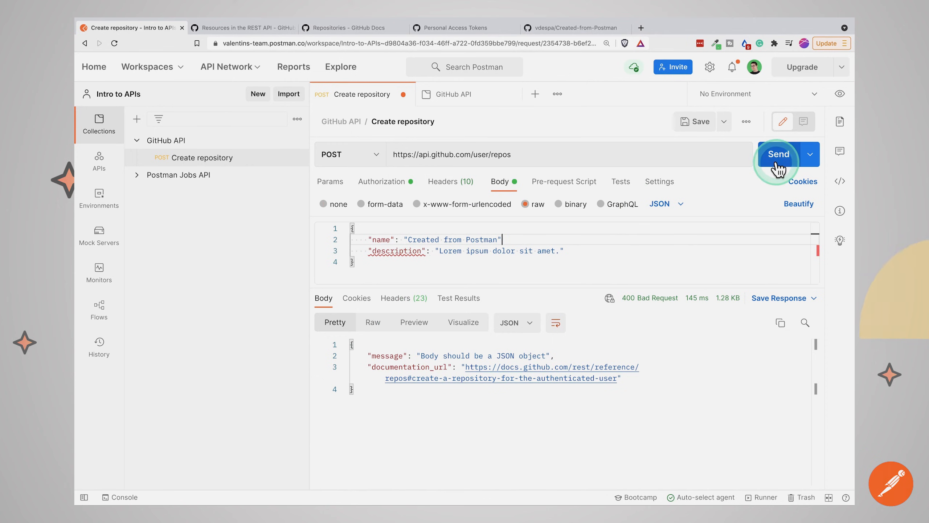
{"action": "left_click", "coordinate": [779, 154]}
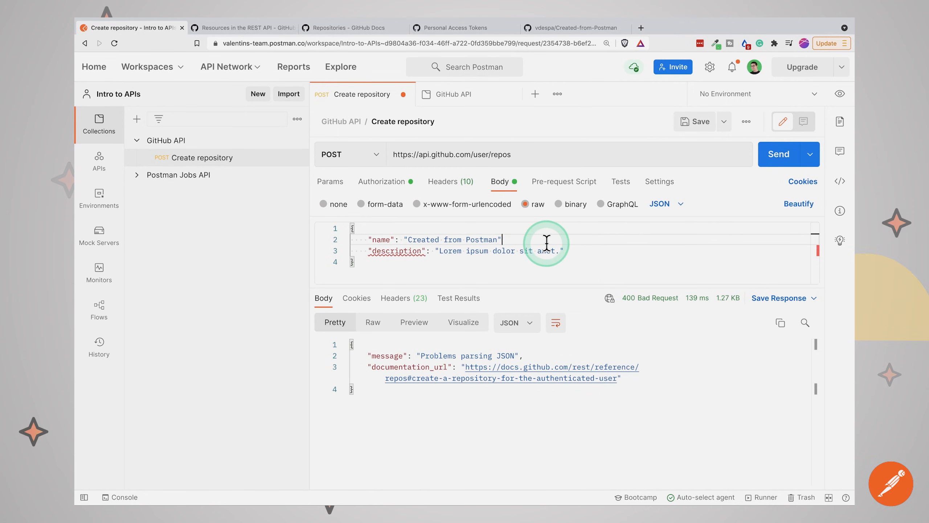
{"action": "type", "text": ","}
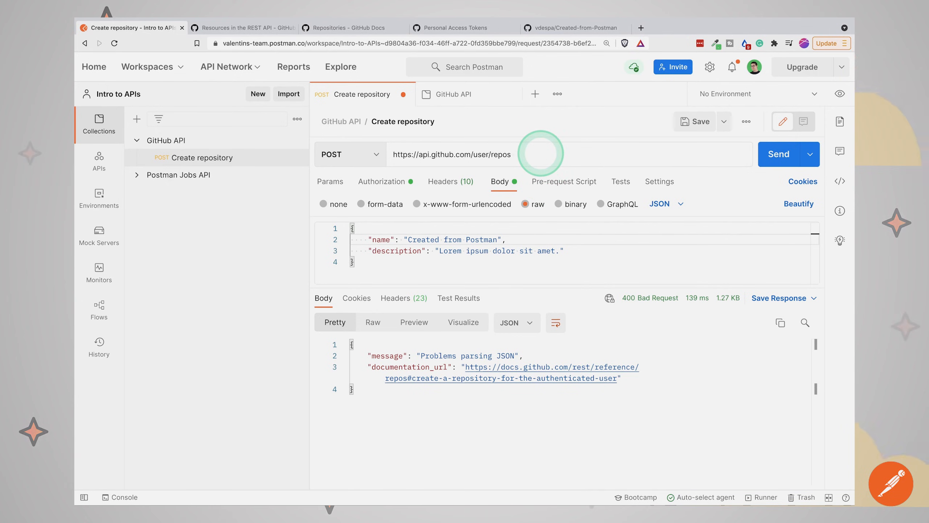
Step: Resend the corrected body and get a 404 Not Found response
{"action": "left_click", "coordinate": [778, 153]}
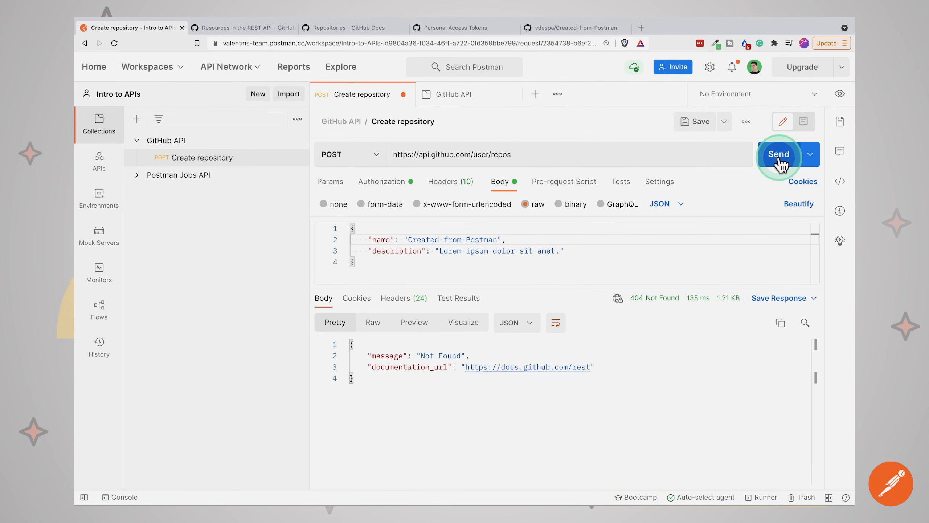